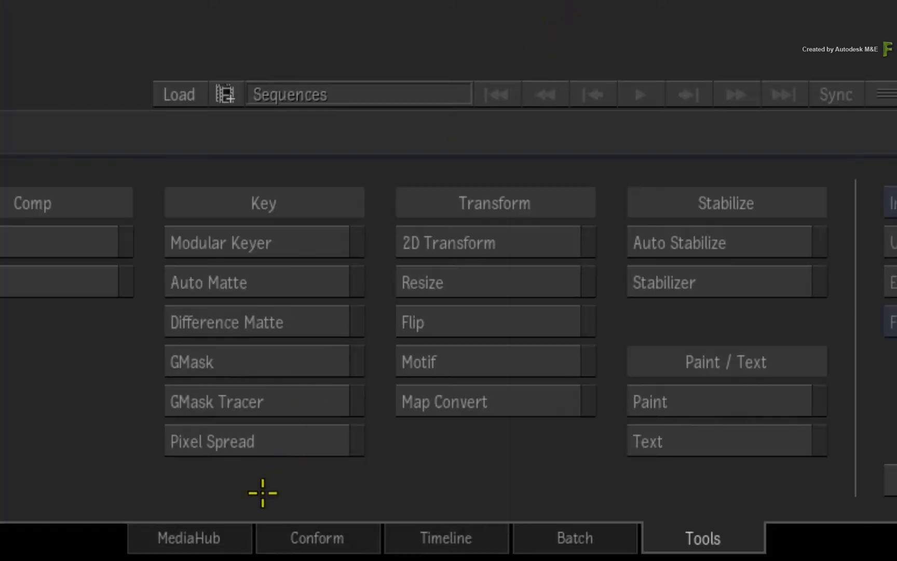
Step: Switch to the MediaHub file browser to browse media on disk
{"action": "left_click", "coordinate": [189, 537]}
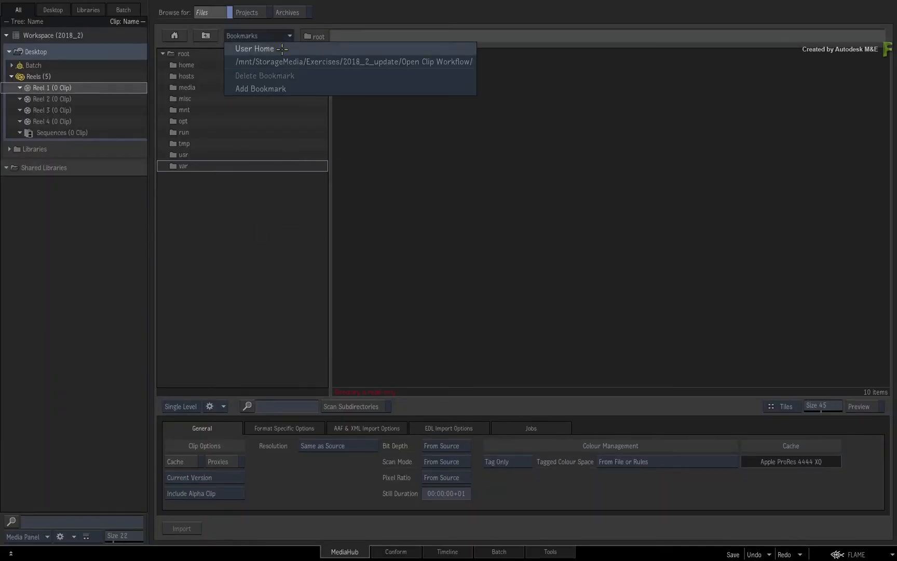
Step: Go from the Open Clip Workflow bookmark into Media and the A020_C021_0729DB shot folder
{"action": "left_click", "coordinate": [353, 62]}
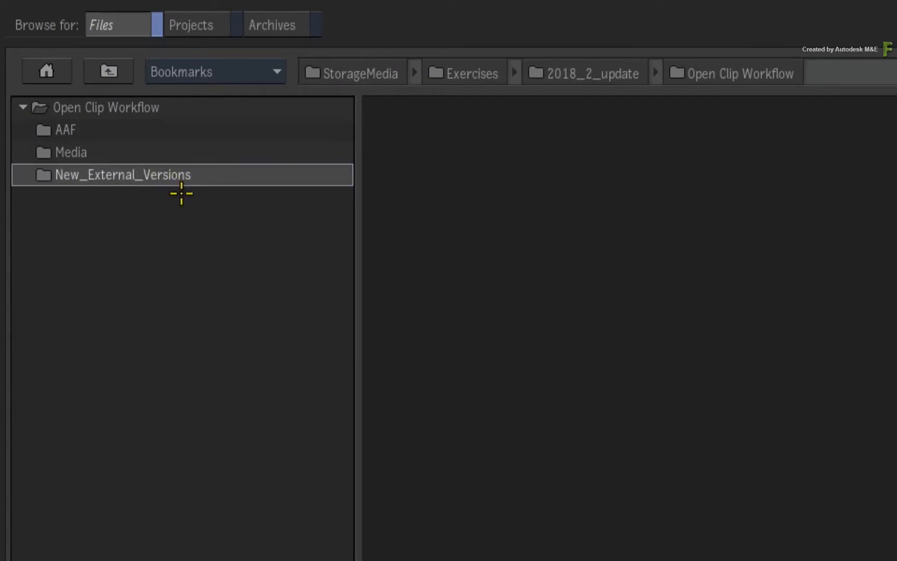
{"action": "left_click", "coordinate": [71, 153]}
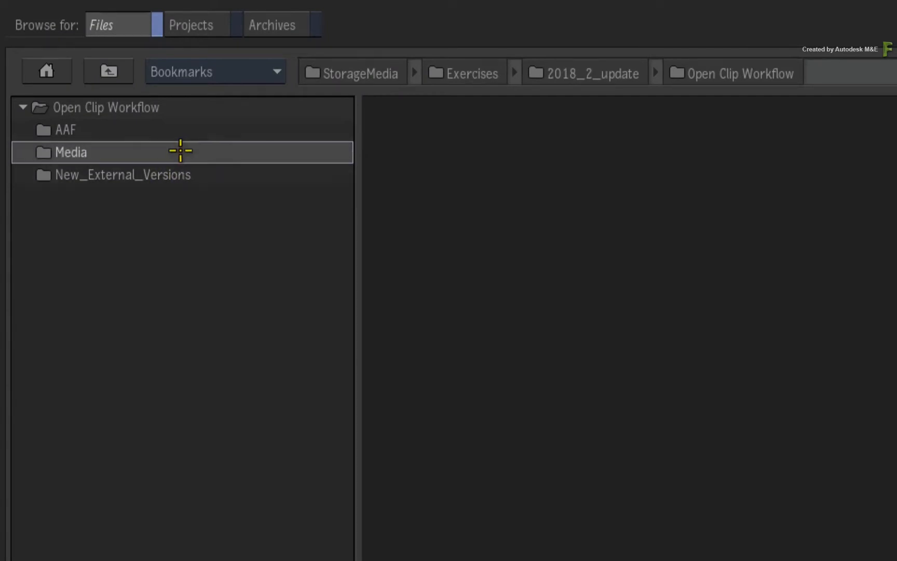
{"action": "double_click", "coordinate": [71, 151]}
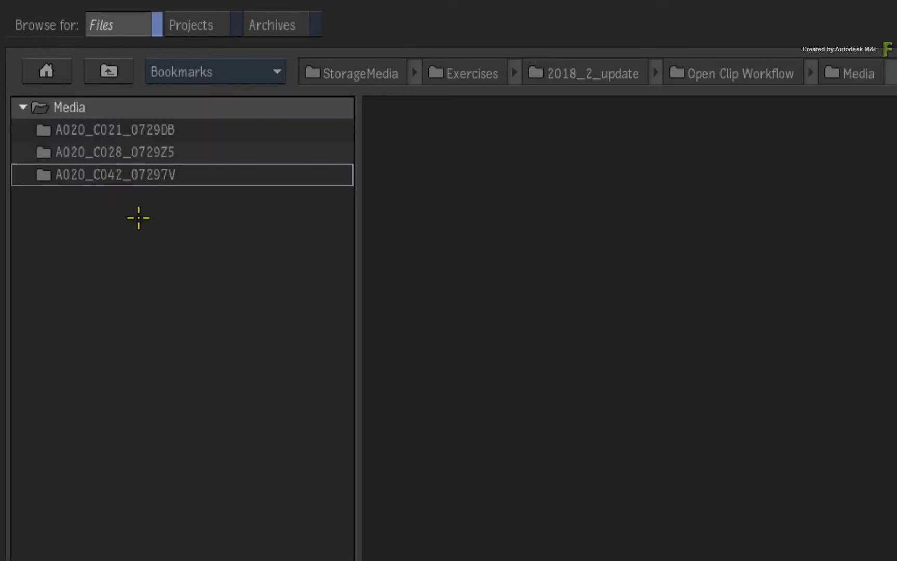
{"action": "mouse_move", "coordinate": [177, 205]}
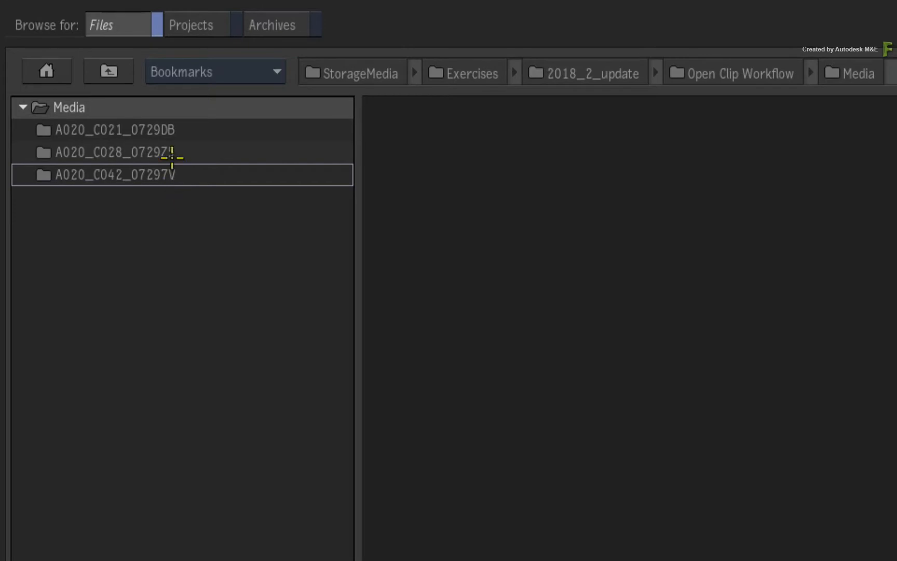
{"action": "double_click", "coordinate": [106, 129]}
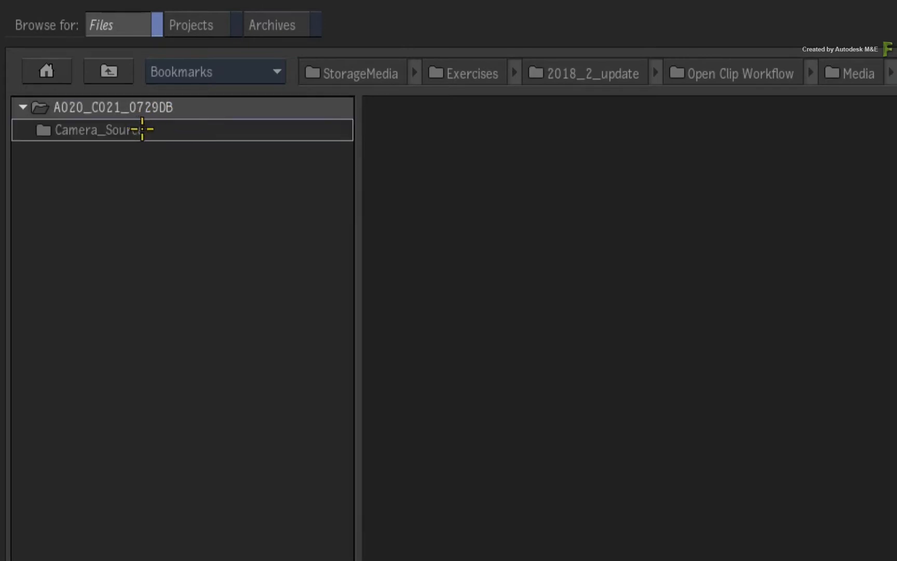
Step: Enter Camera_Source and select the A020_C021_0729DB camera clip
{"action": "left_click", "coordinate": [96, 130]}
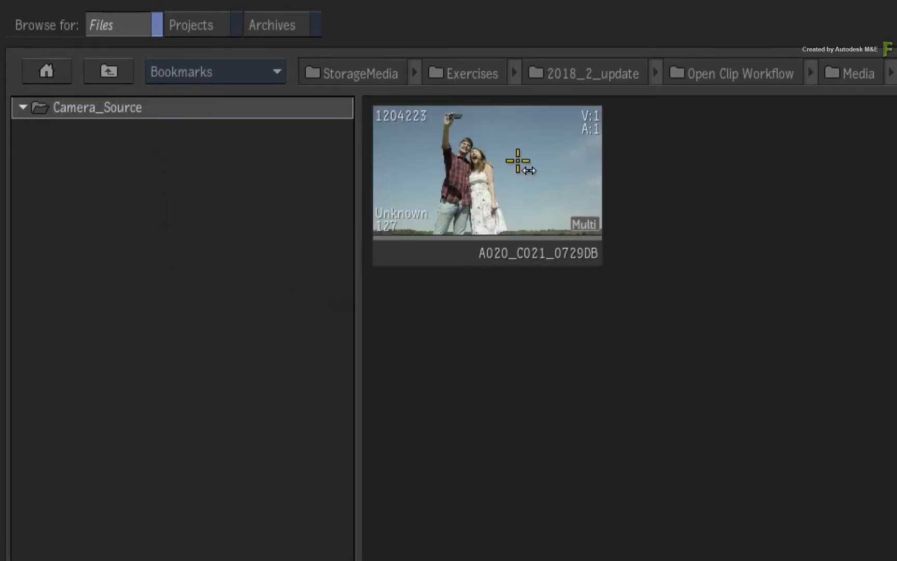
{"action": "left_click", "coordinate": [486, 181]}
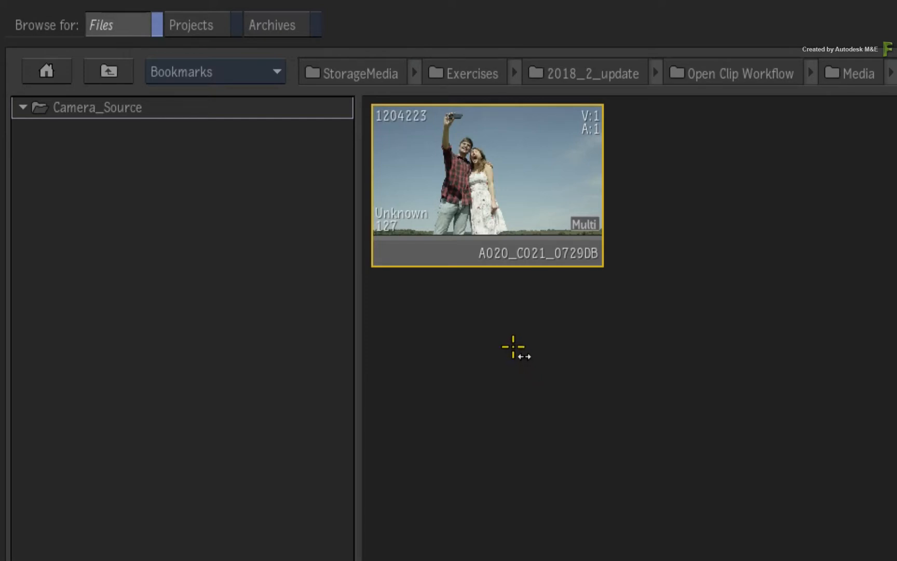
{"action": "mouse_move", "coordinate": [503, 283]}
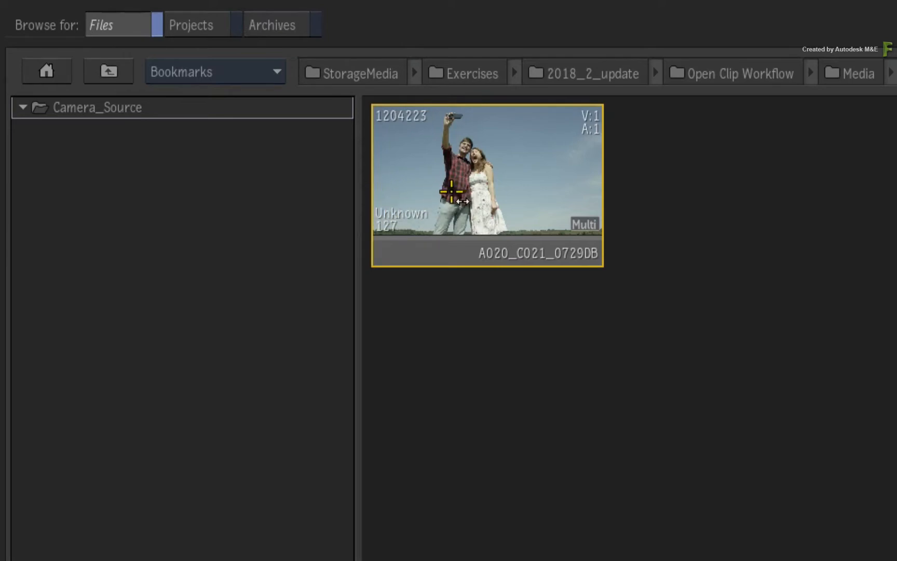
{"action": "mouse_move", "coordinate": [144, 83]}
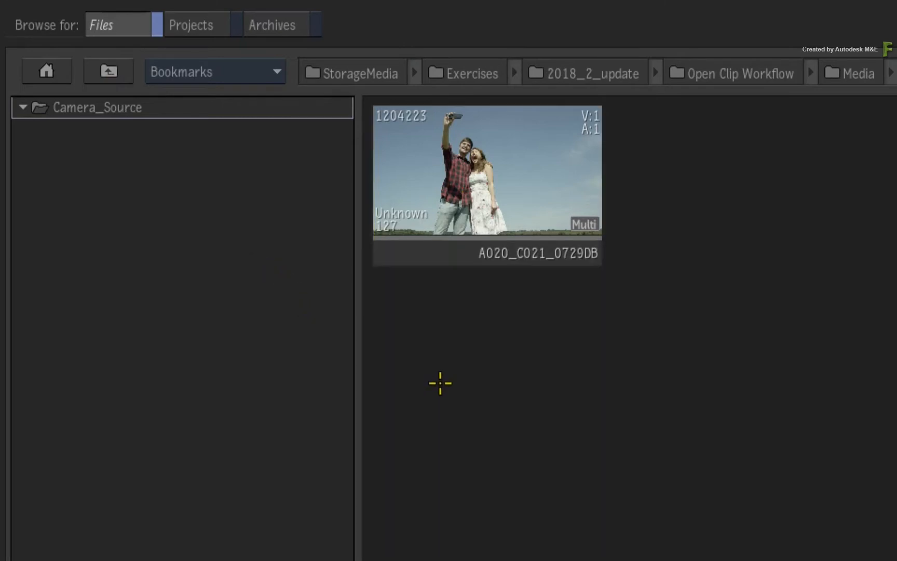
{"action": "mouse_move", "coordinate": [434, 353]}
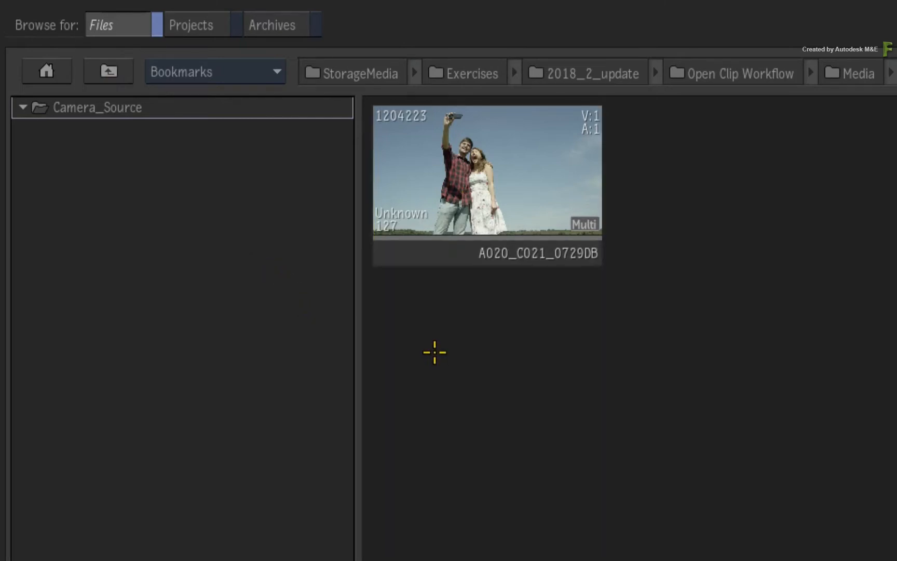
{"action": "mouse_move", "coordinate": [424, 268]}
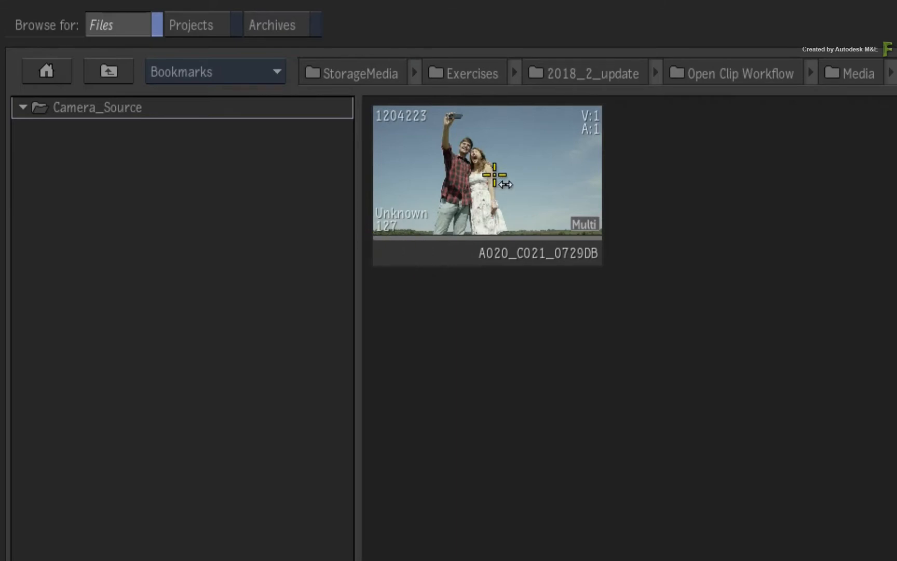
{"action": "left_click", "coordinate": [486, 171]}
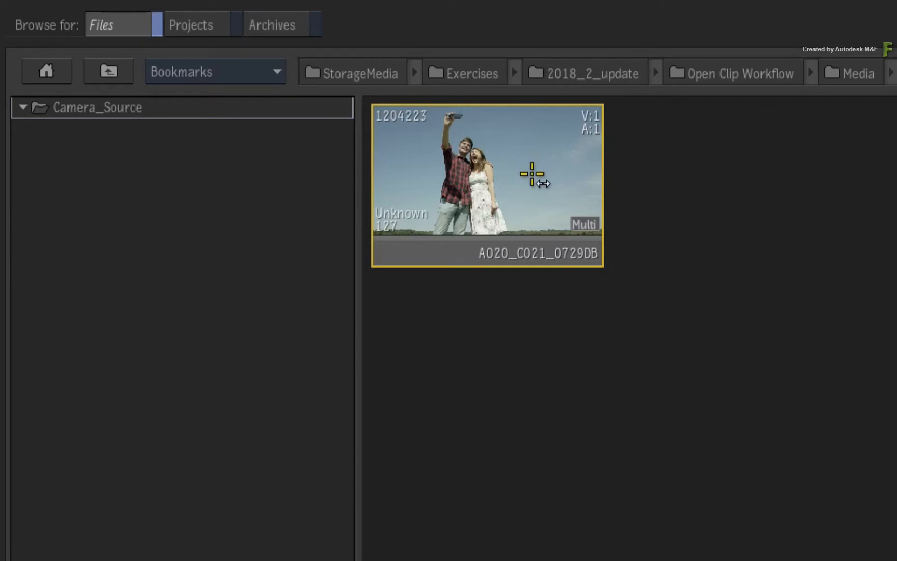
{"action": "mouse_move", "coordinate": [532, 186]}
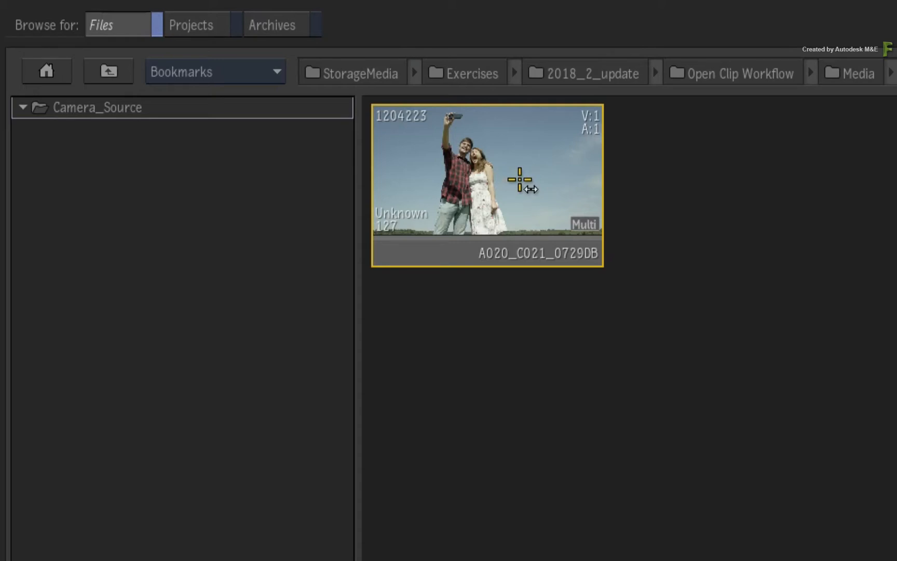
Step: Choose Create Open Clip on A020_C021_0729DB to bring up the Open Clip Creator
{"action": "right_click", "coordinate": [518, 179]}
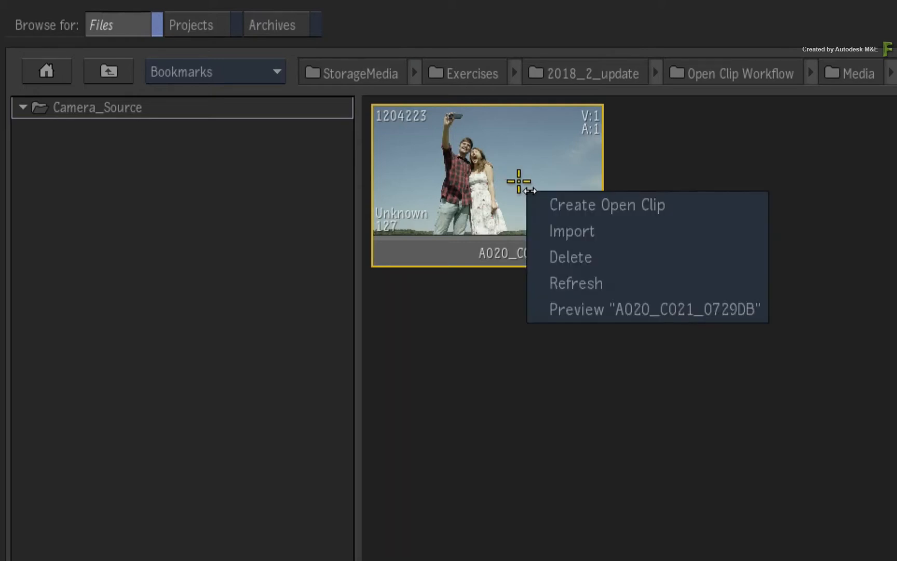
{"action": "mouse_move", "coordinate": [525, 188]}
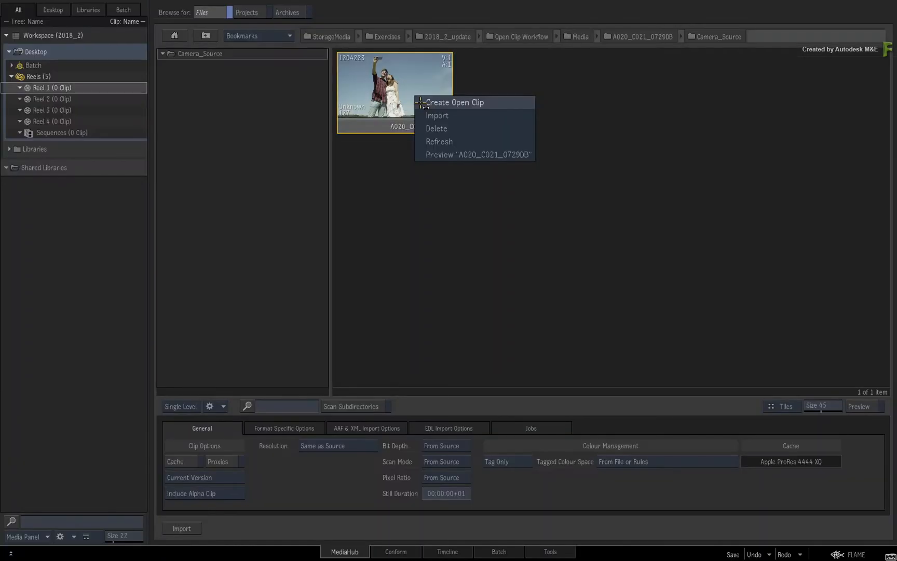
{"action": "left_click", "coordinate": [454, 102]}
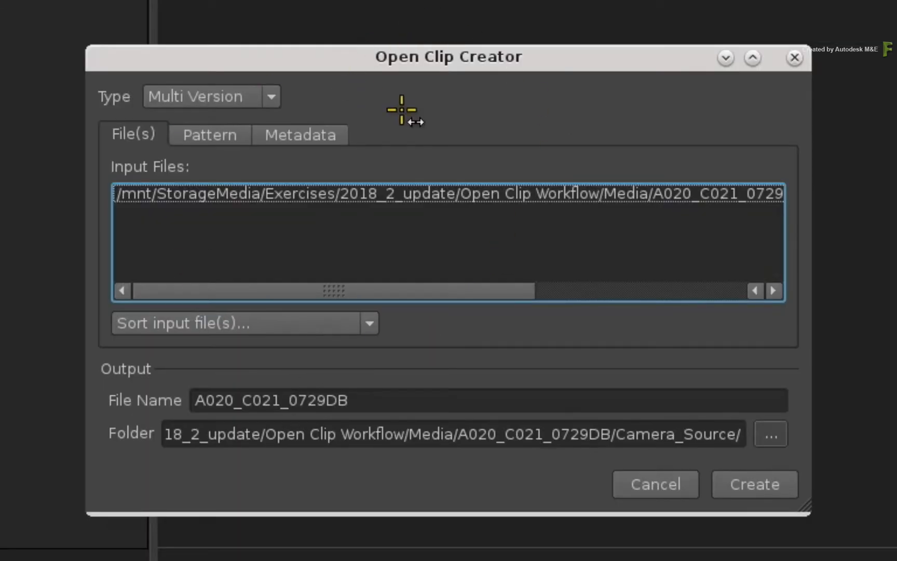
{"action": "mouse_move", "coordinate": [477, 75]}
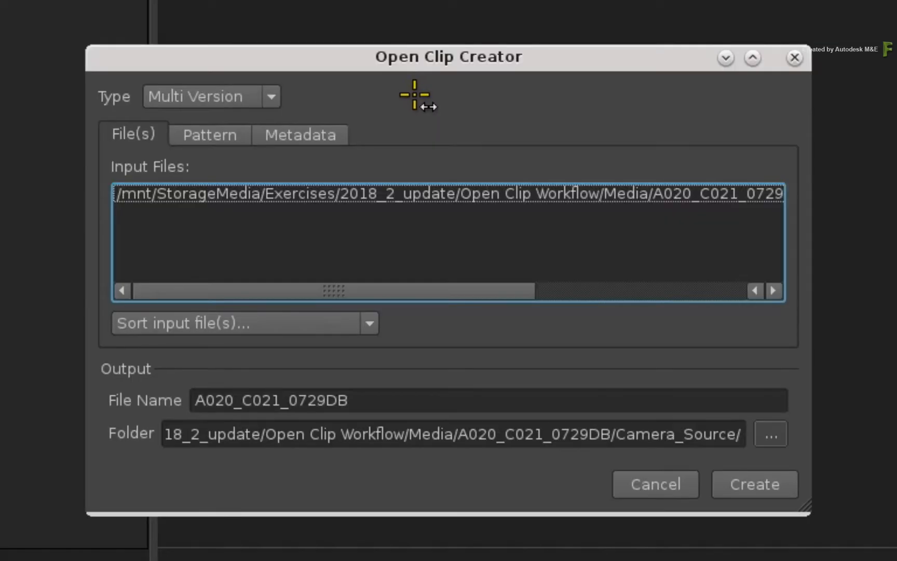
{"action": "mouse_move", "coordinate": [430, 109]}
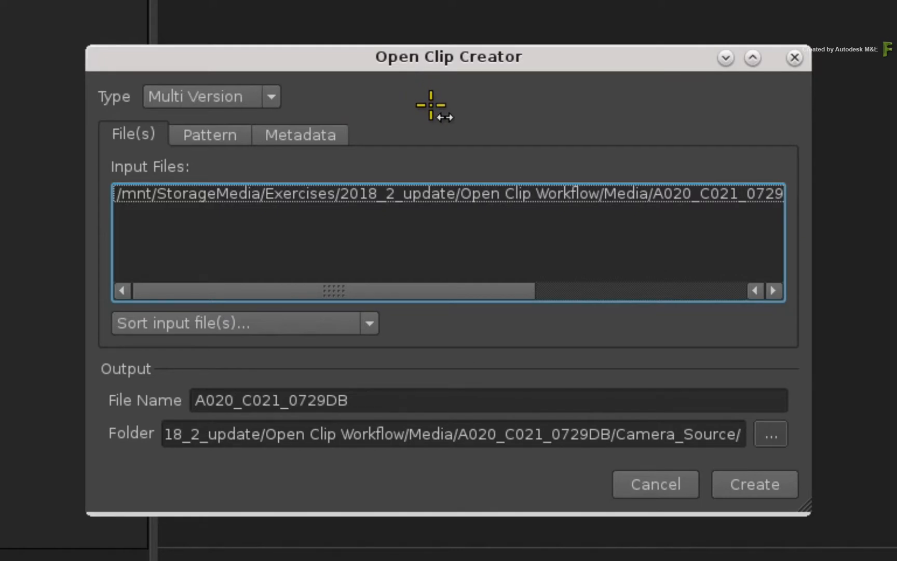
{"action": "mouse_move", "coordinate": [432, 111]}
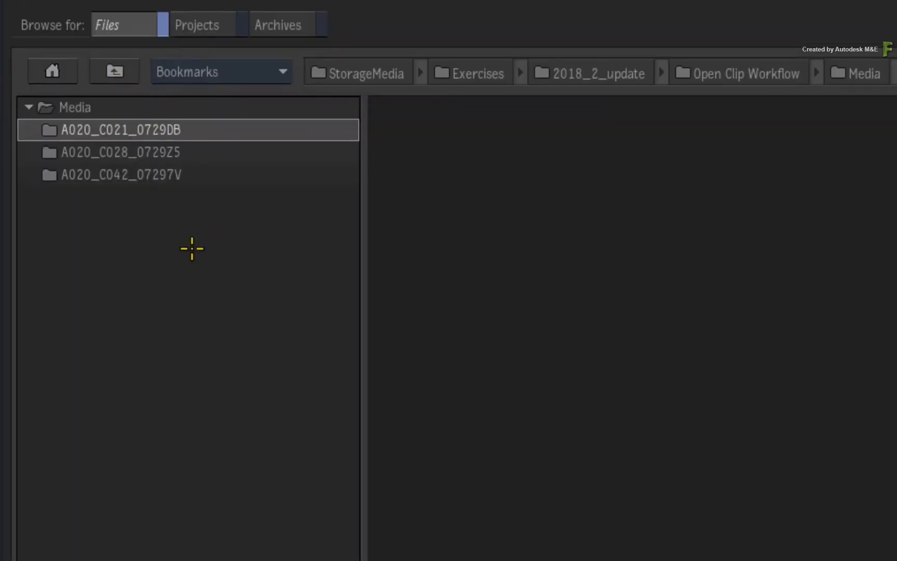
{"action": "mouse_move", "coordinate": [188, 231]}
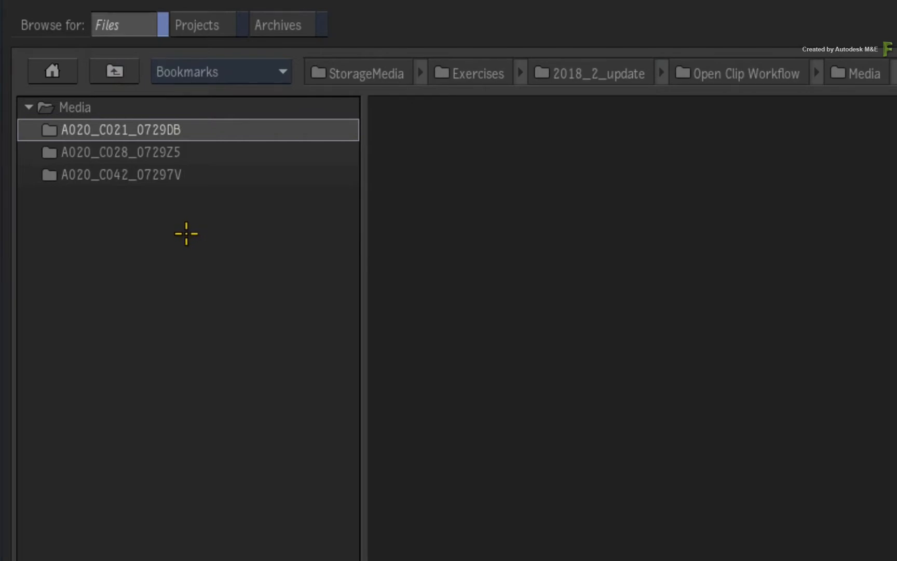
{"action": "mouse_move", "coordinate": [183, 235]}
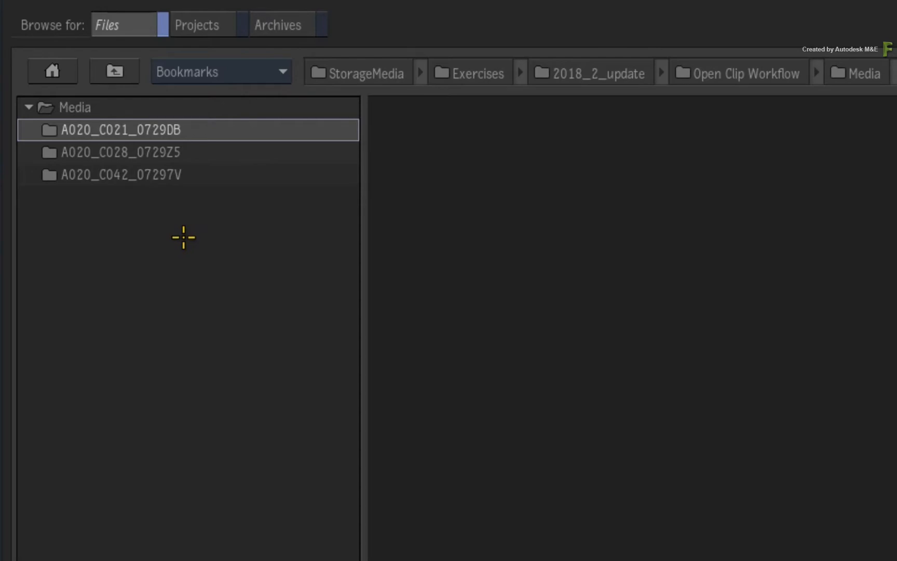
{"action": "mouse_move", "coordinate": [190, 280]}
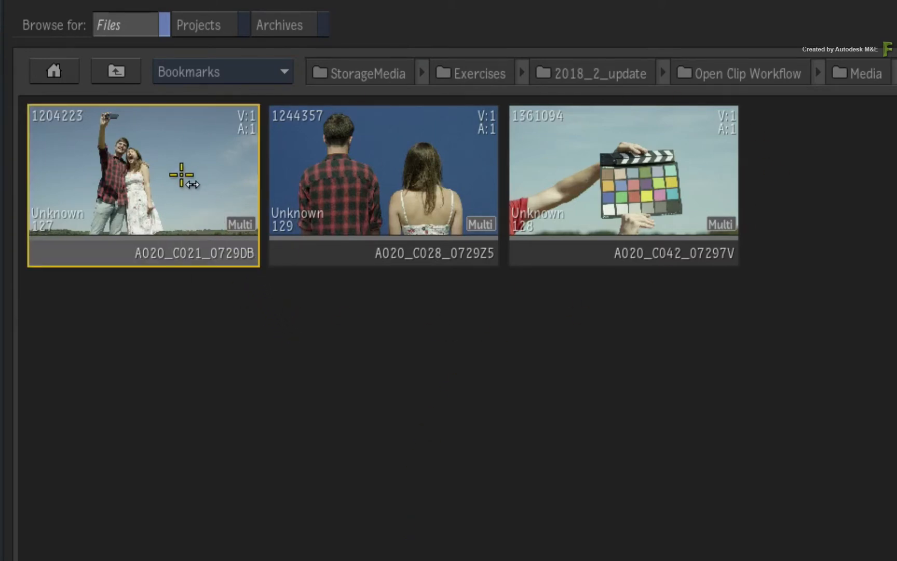
{"action": "mouse_move", "coordinate": [597, 173]}
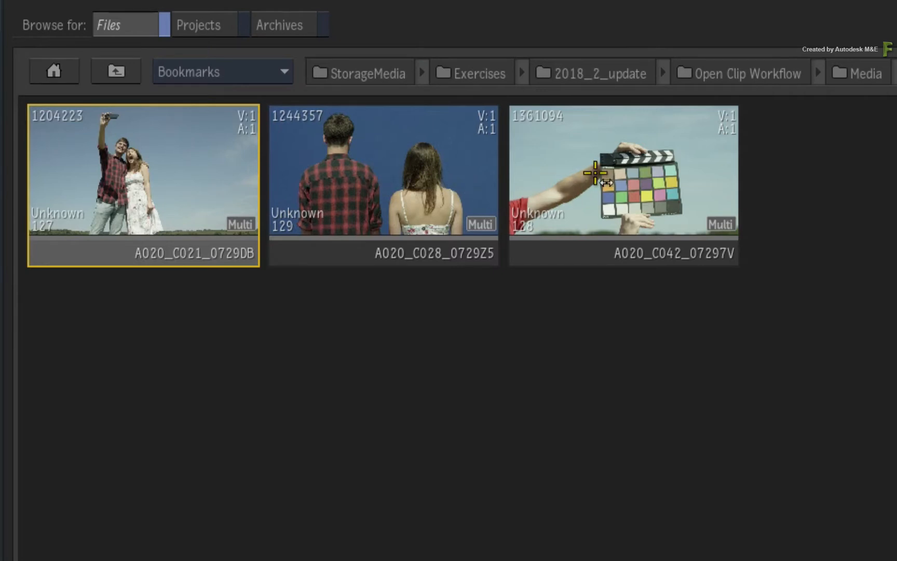
Step: Launch Create Open Clip from the A020_C042_07297V clip so the three media clips load as inputs
{"action": "right_click", "coordinate": [595, 171]}
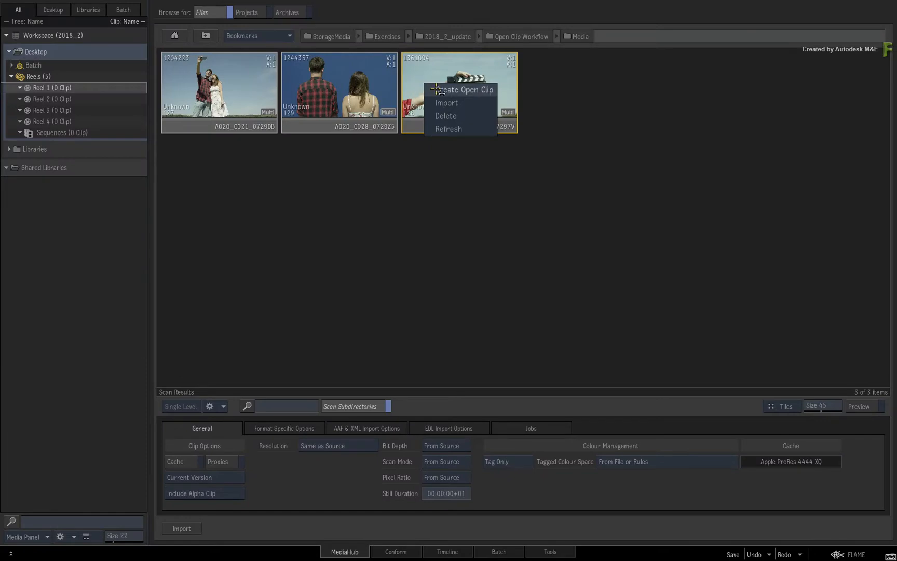
{"action": "left_click", "coordinate": [463, 90]}
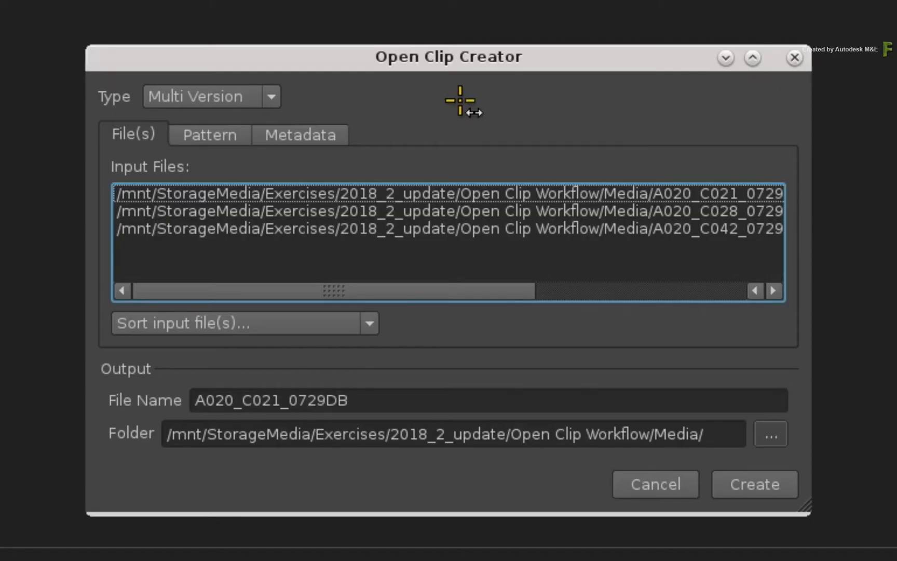
{"action": "mouse_move", "coordinate": [343, 286]}
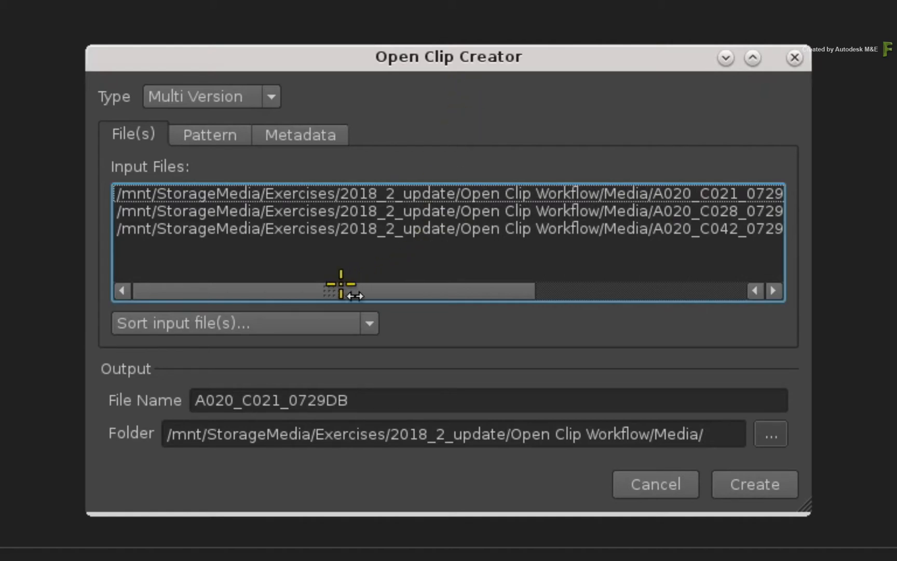
{"action": "left_click_drag", "start_coordinate": [340, 290], "coordinate": [542, 290]}
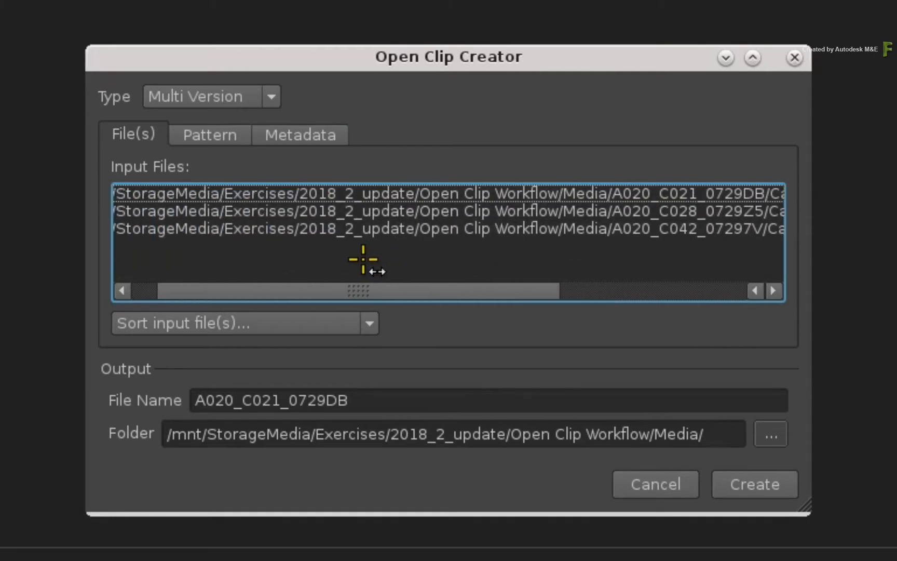
{"action": "scroll", "scroll_direction": "left", "scroll_amount": 3}
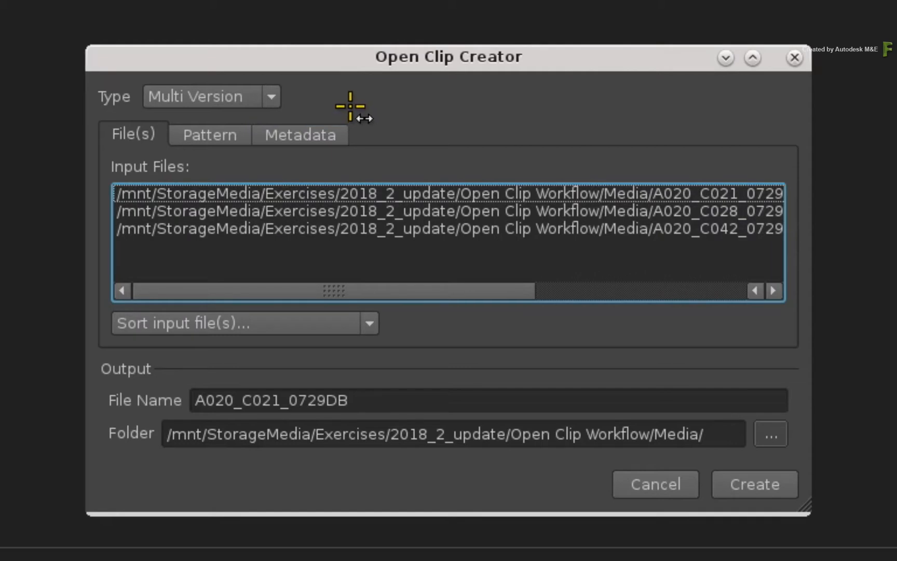
{"action": "mouse_move", "coordinate": [287, 99]}
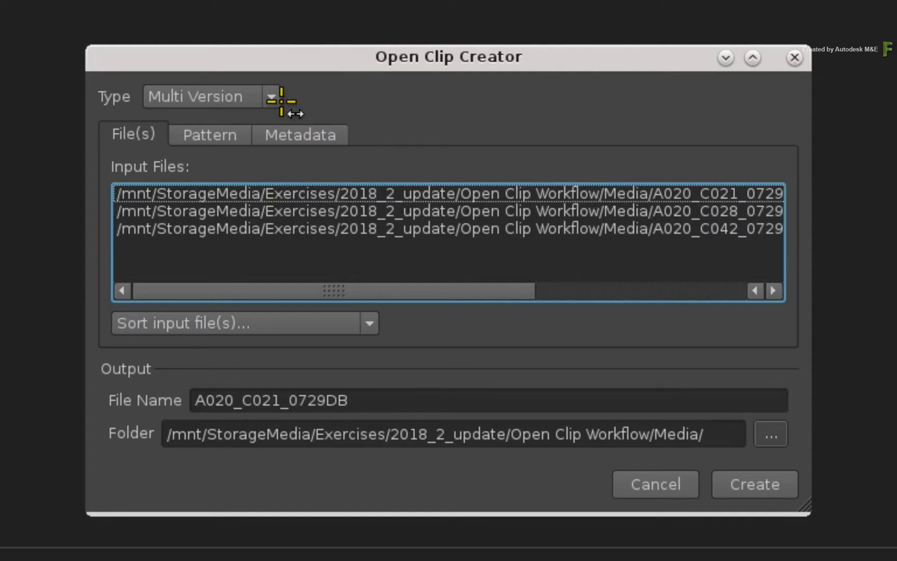
Step: Set the Open Clip type to Single Version so each file becomes its own clip
{"action": "left_click", "coordinate": [206, 96]}
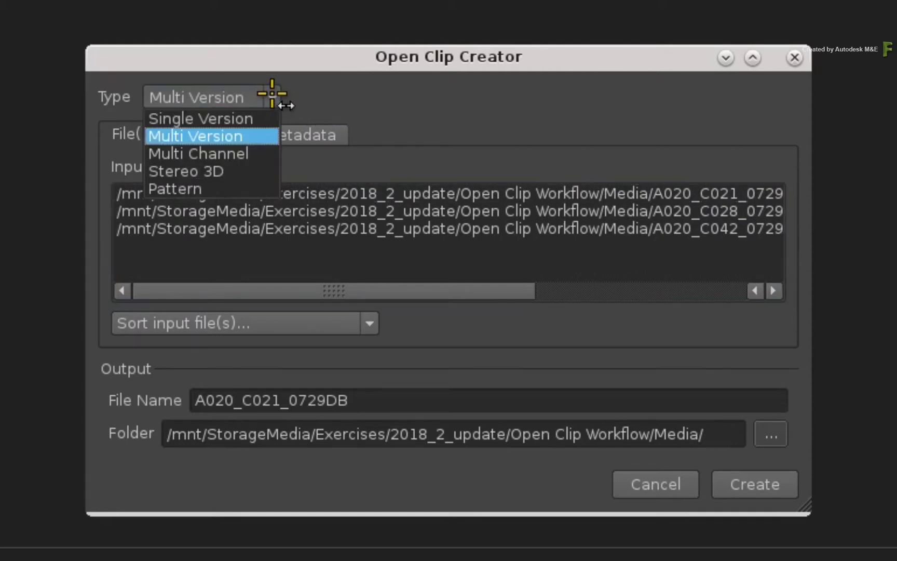
{"action": "mouse_move", "coordinate": [194, 171]}
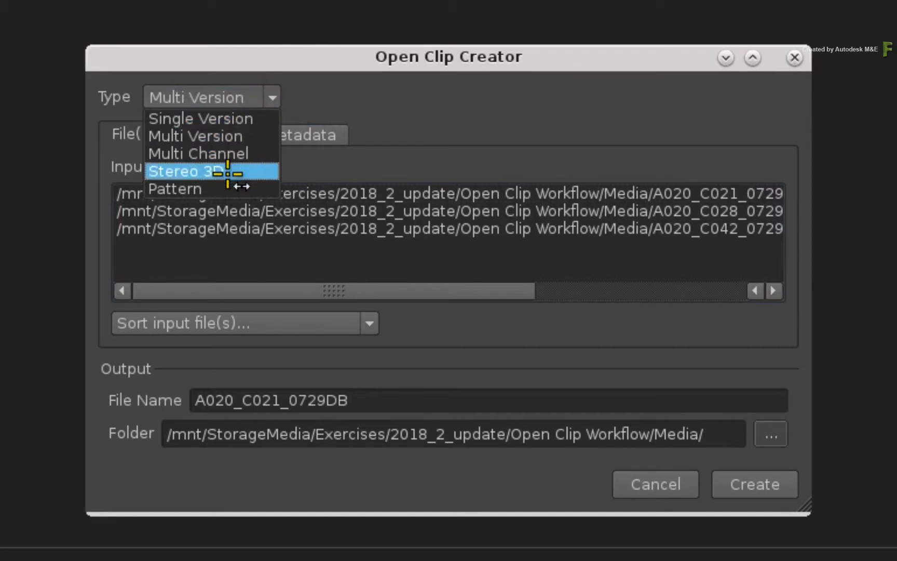
{"action": "mouse_move", "coordinate": [201, 119]}
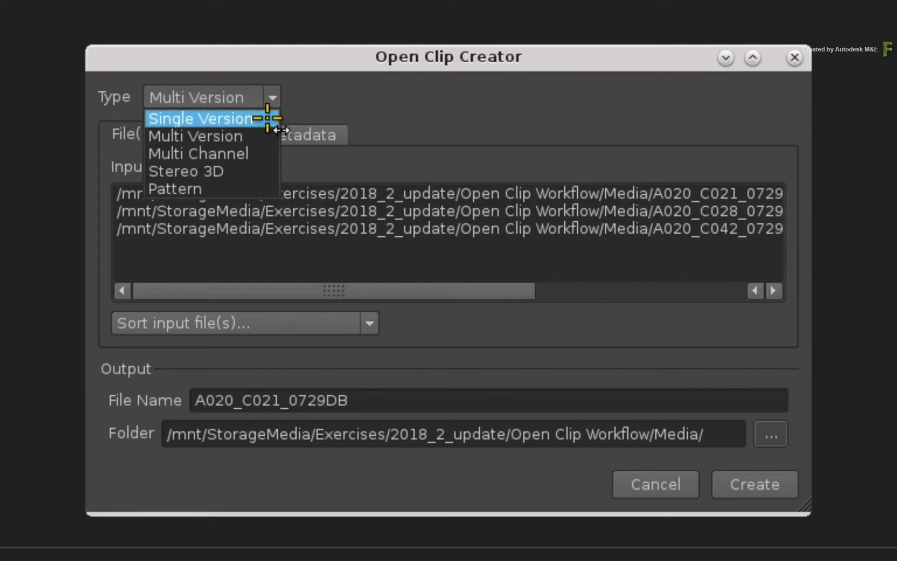
{"action": "left_click", "coordinate": [199, 118]}
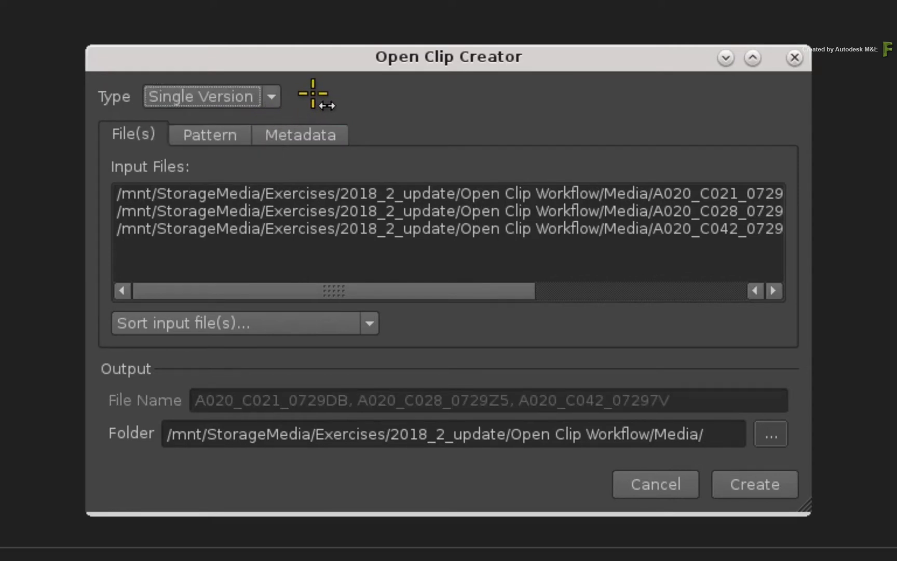
{"action": "mouse_move", "coordinate": [317, 98]}
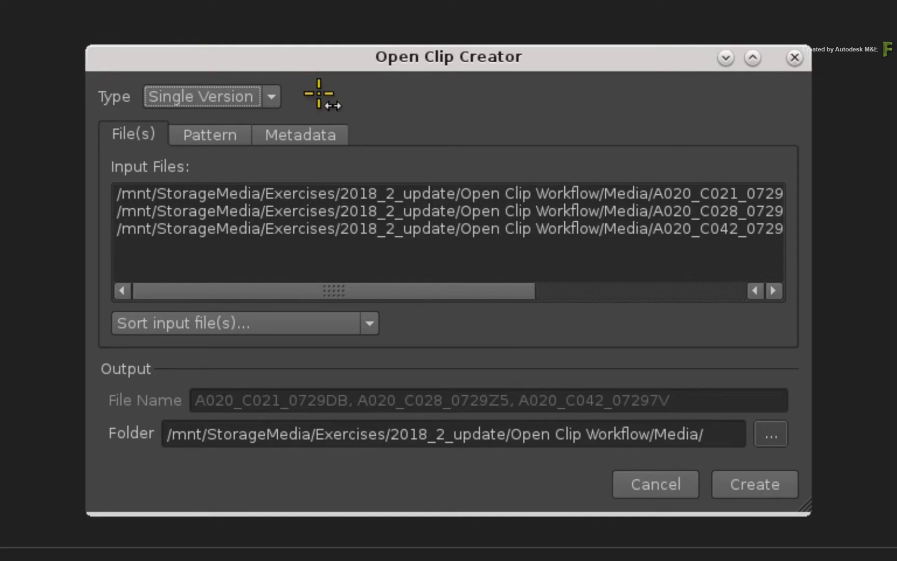
{"action": "mouse_move", "coordinate": [318, 110]}
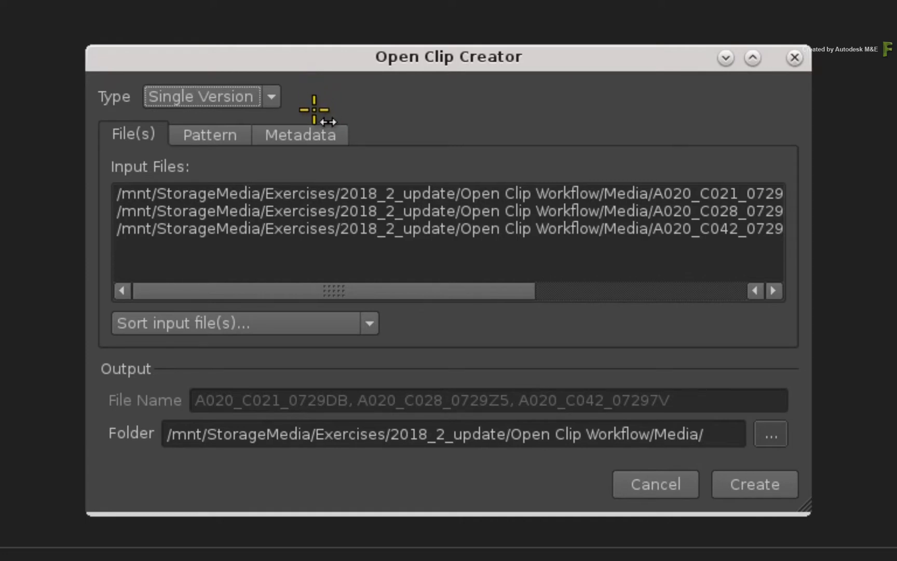
{"action": "mouse_move", "coordinate": [298, 148]}
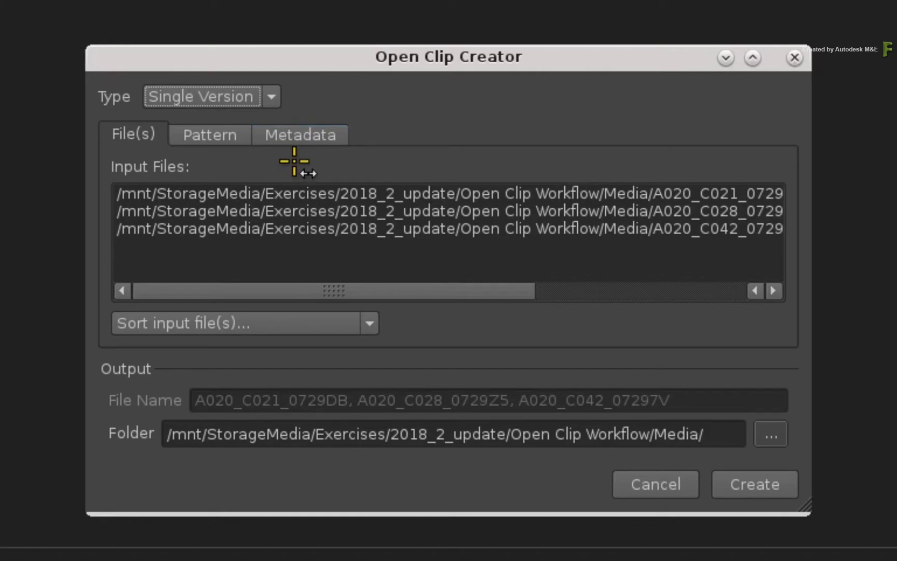
{"action": "mouse_move", "coordinate": [97, 403]}
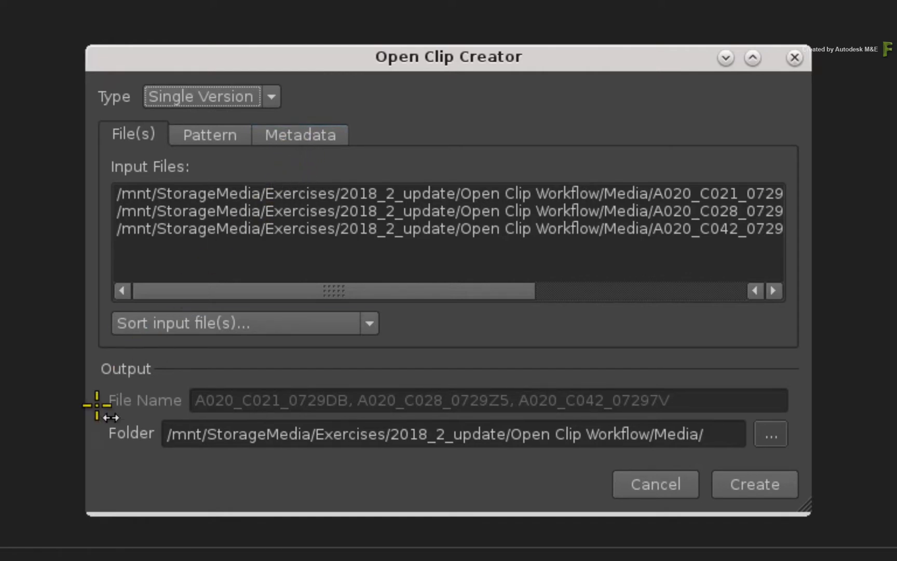
{"action": "mouse_move", "coordinate": [438, 417]}
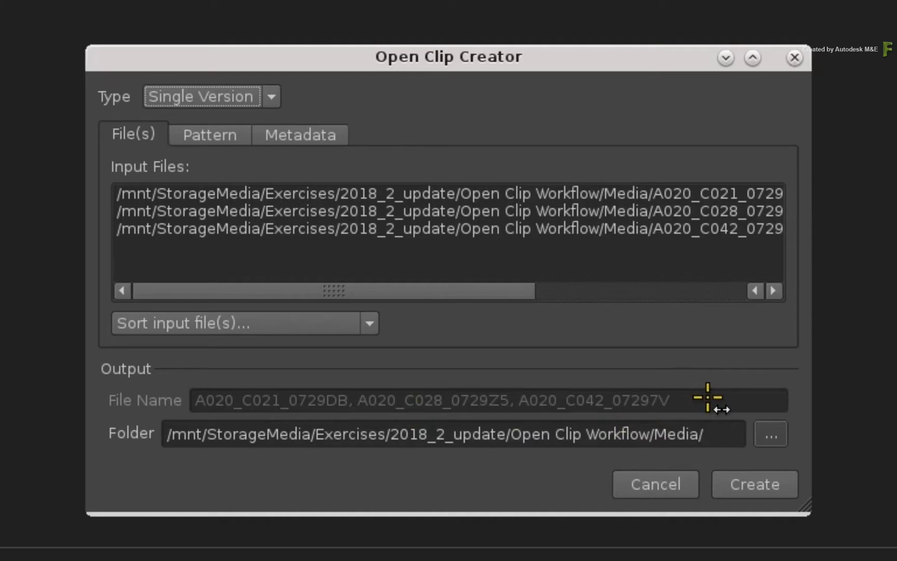
{"action": "left_click", "coordinate": [299, 134]}
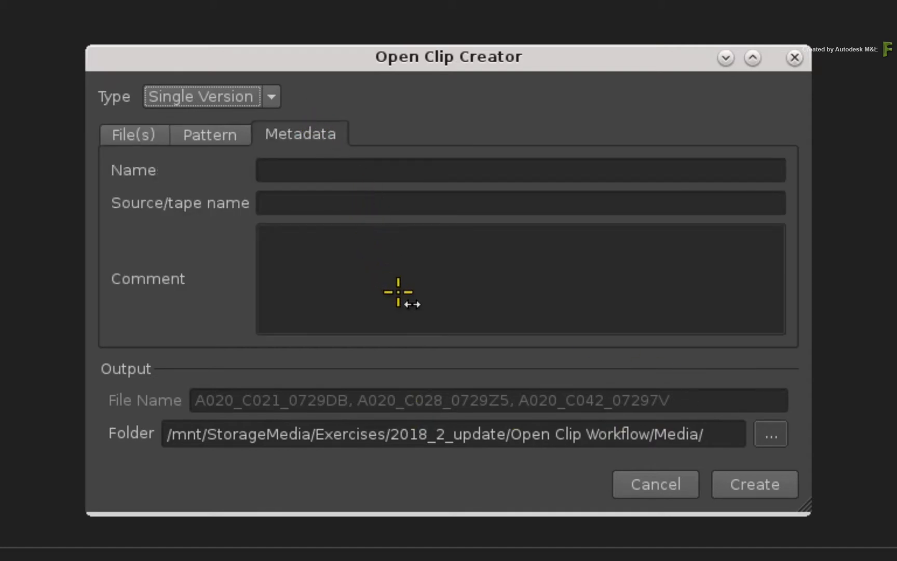
{"action": "mouse_move", "coordinate": [406, 289]}
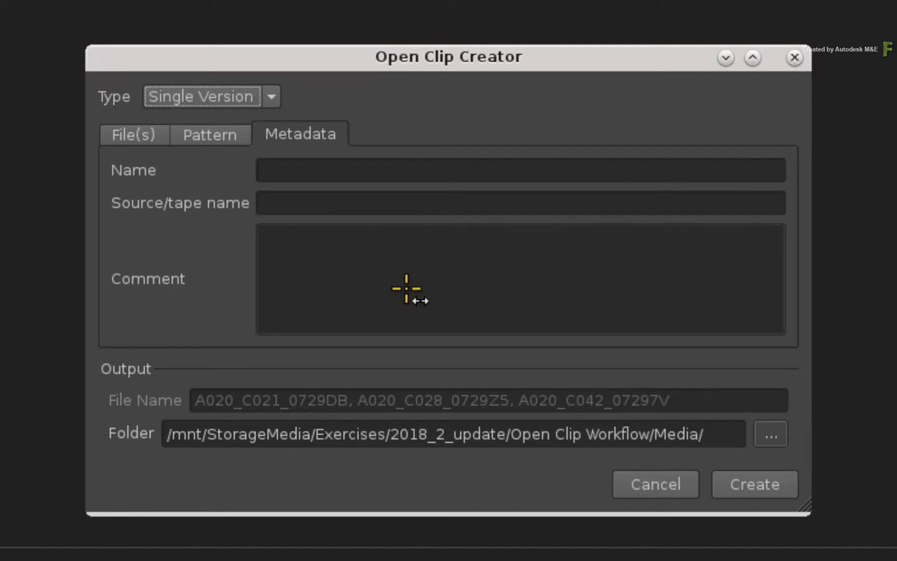
{"action": "mouse_move", "coordinate": [407, 279]}
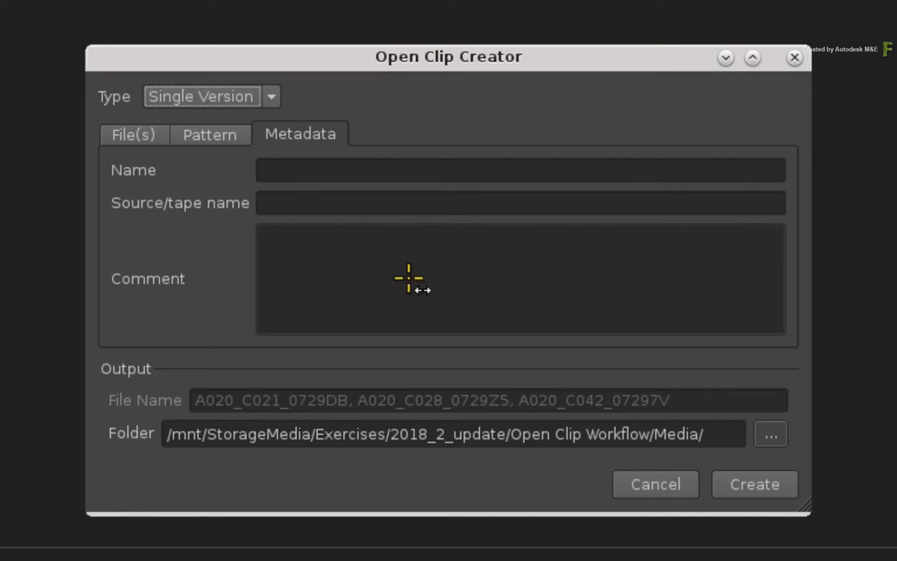
{"action": "mouse_move", "coordinate": [408, 285]}
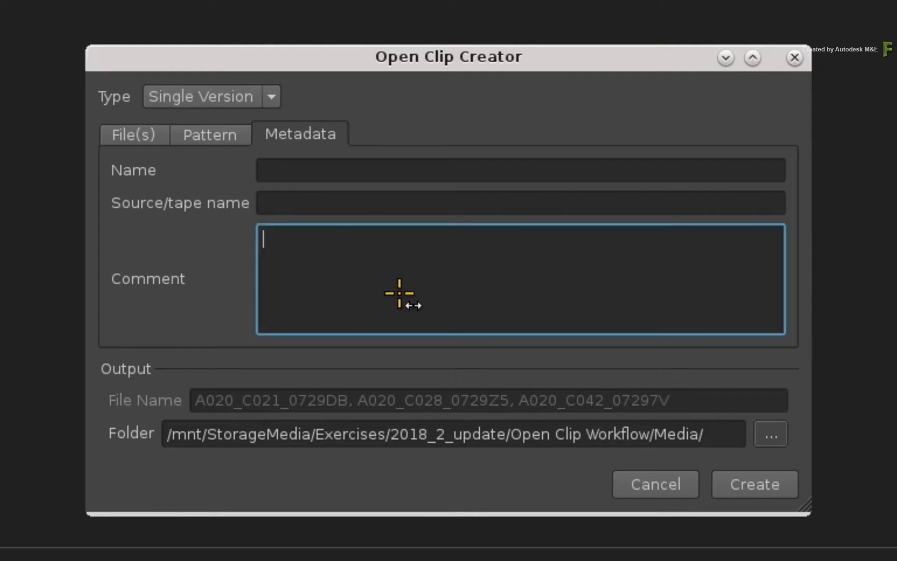
{"action": "mouse_move", "coordinate": [403, 301]}
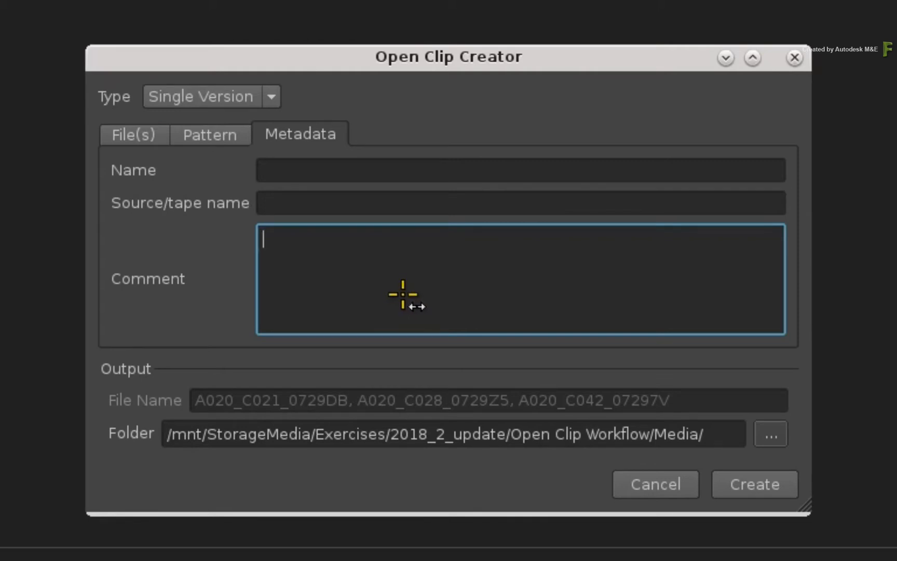
{"action": "mouse_move", "coordinate": [407, 287]}
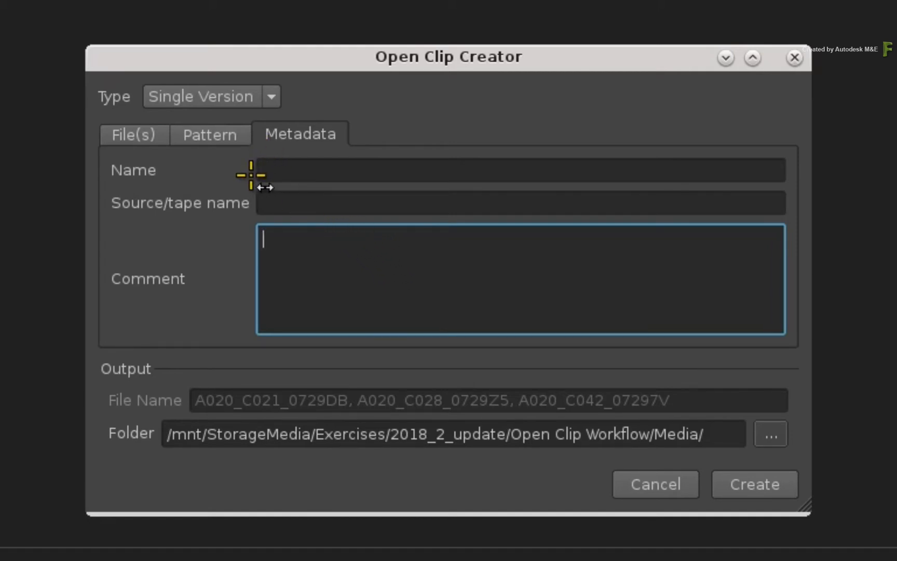
{"action": "left_click", "coordinate": [133, 134]}
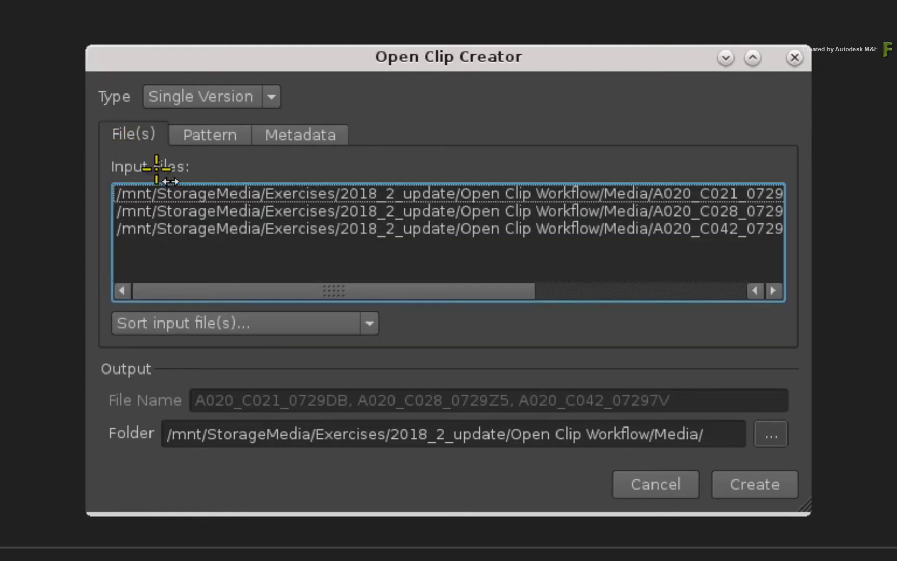
{"action": "mouse_move", "coordinate": [629, 314]}
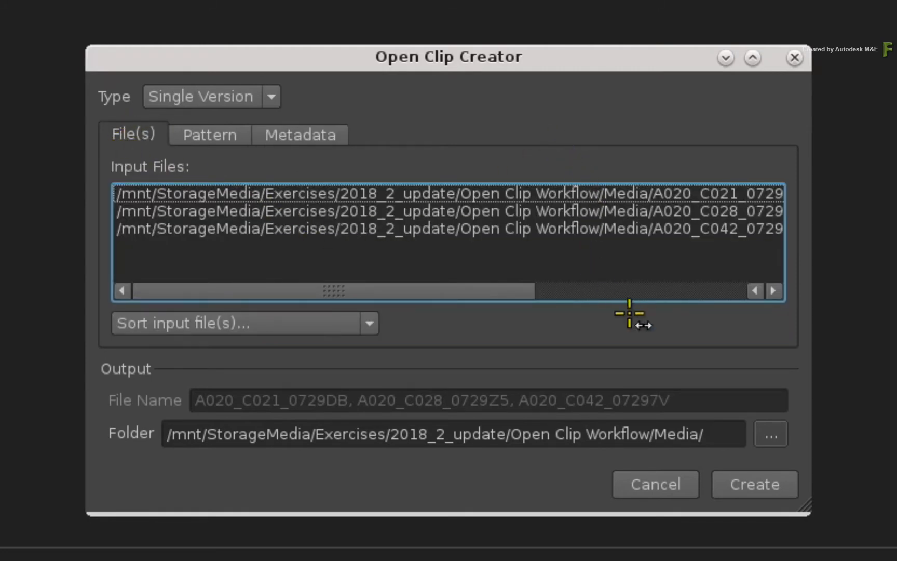
{"action": "mouse_move", "coordinate": [529, 474]}
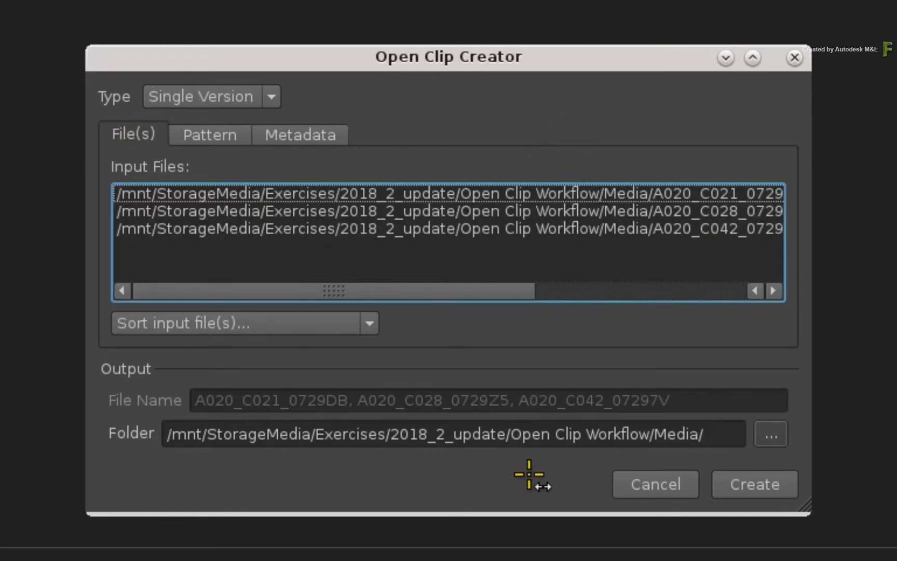
{"action": "mouse_move", "coordinate": [538, 451]}
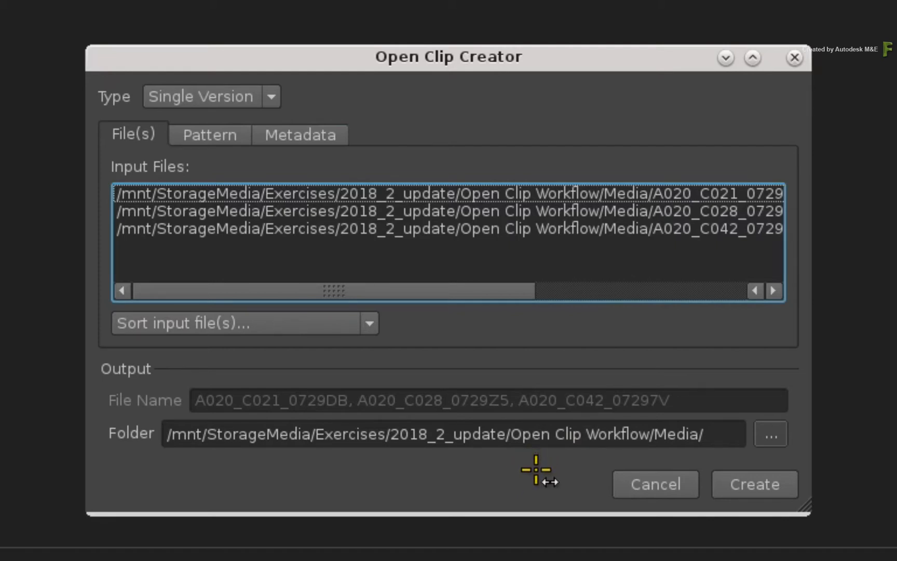
Step: Create a new 'Open Clips' folder in Open Clip Workflow and set it as the output folder
{"action": "left_click", "coordinate": [770, 434]}
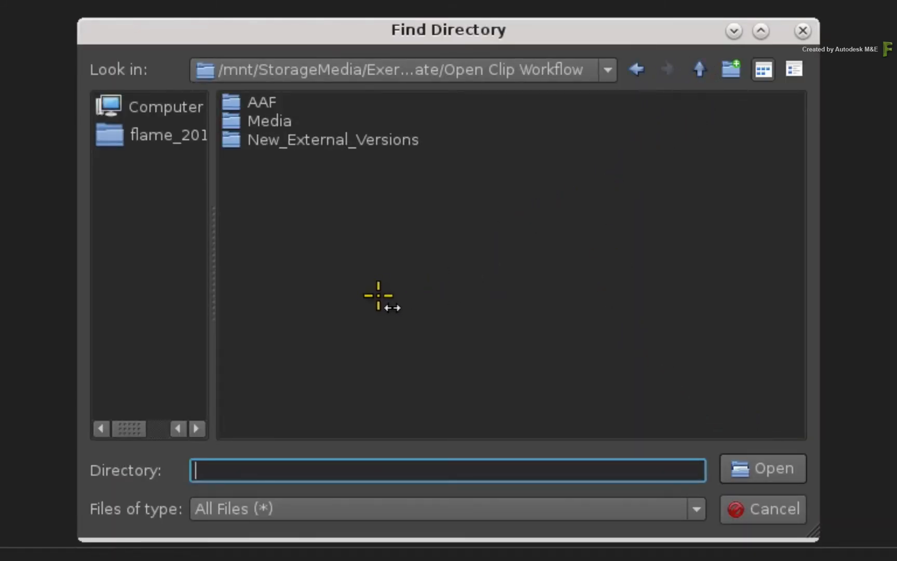
{"action": "left_click", "coordinate": [729, 69]}
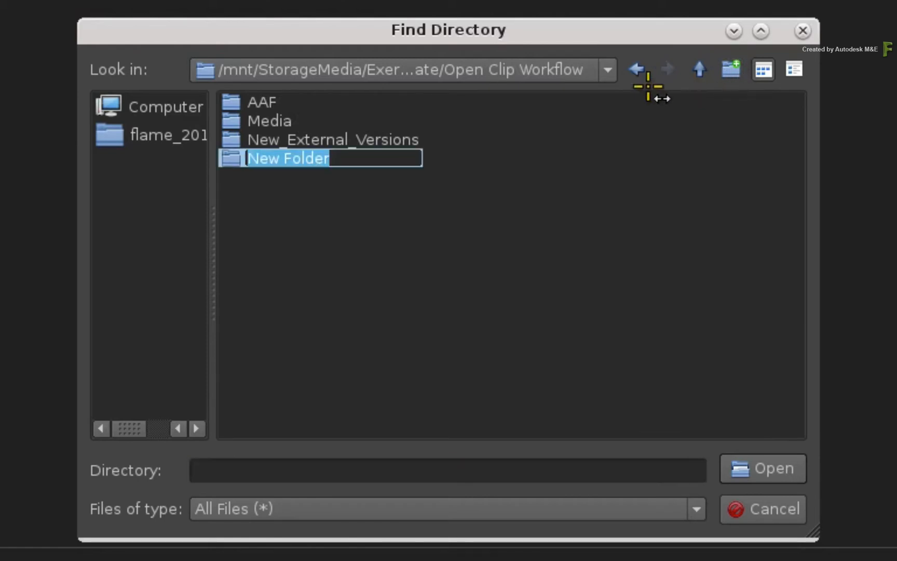
{"action": "type", "text": "Open"}
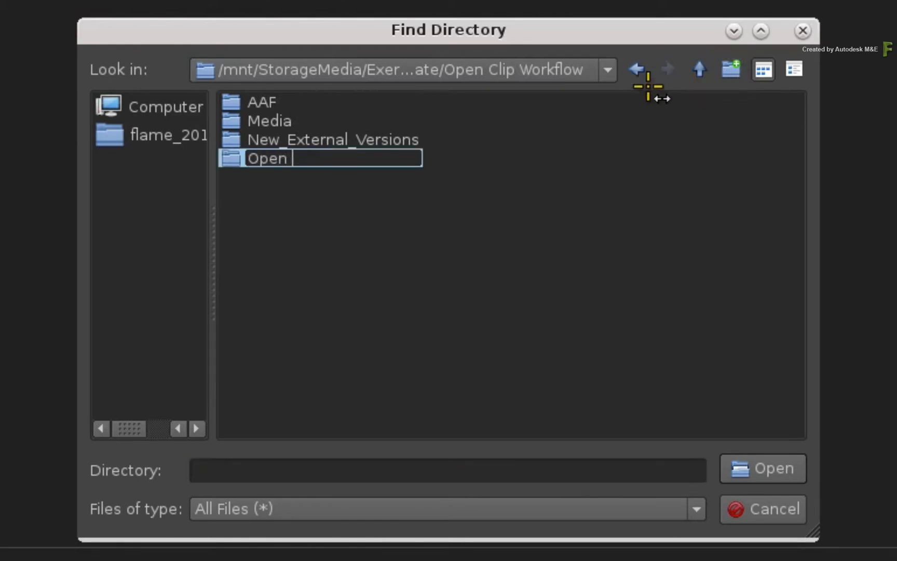
{"action": "type", "text": "Clips"}
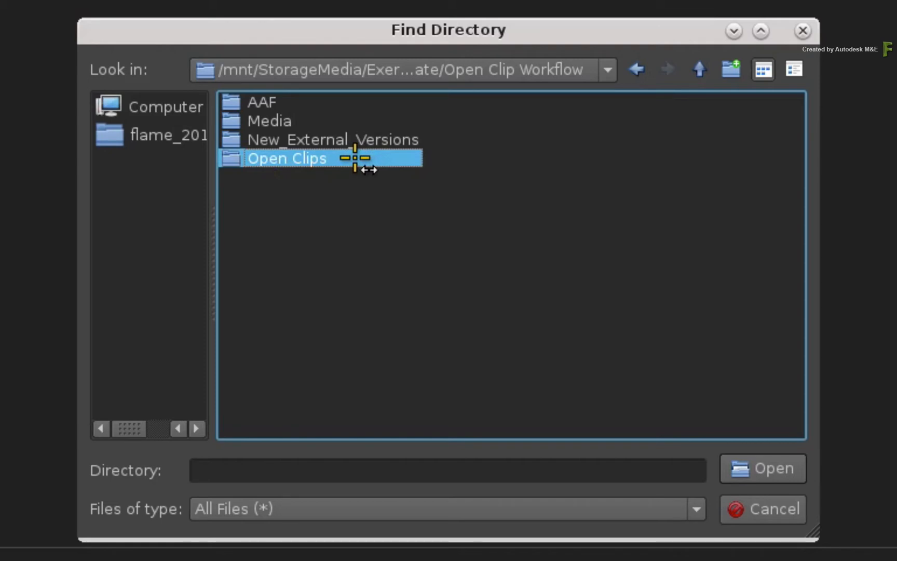
{"action": "double_click", "coordinate": [288, 158]}
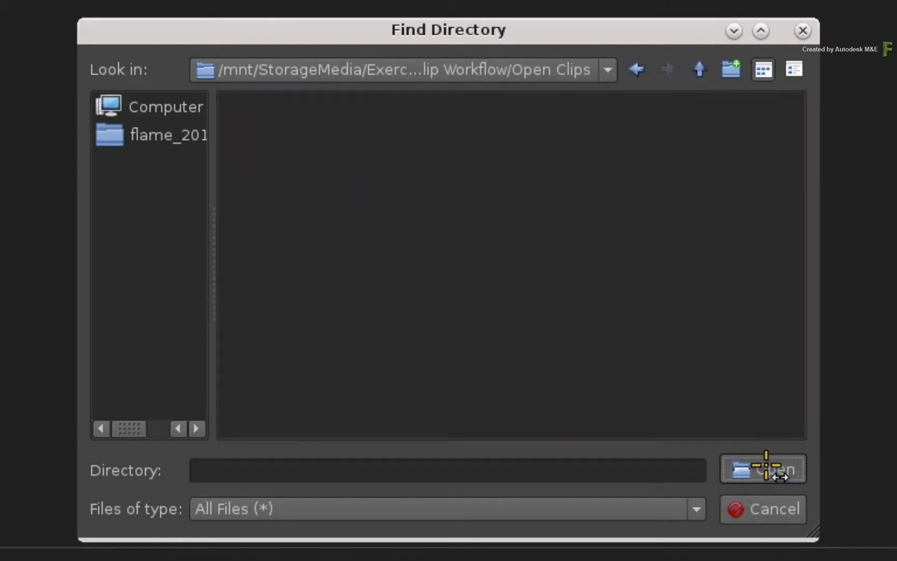
{"action": "left_click", "coordinate": [762, 468]}
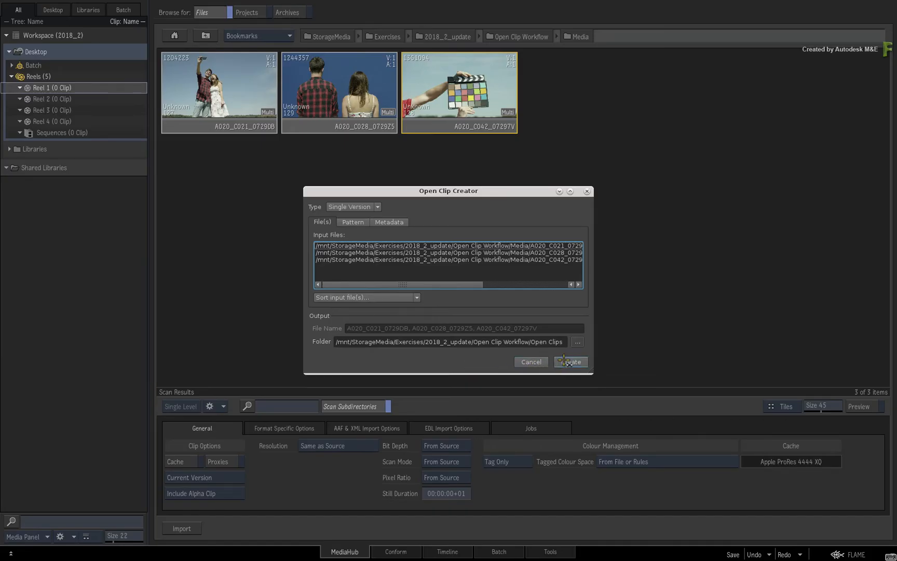
Step: Create the three open clips, then view their version info in the Open Clips folder
{"action": "left_click", "coordinate": [569, 362]}
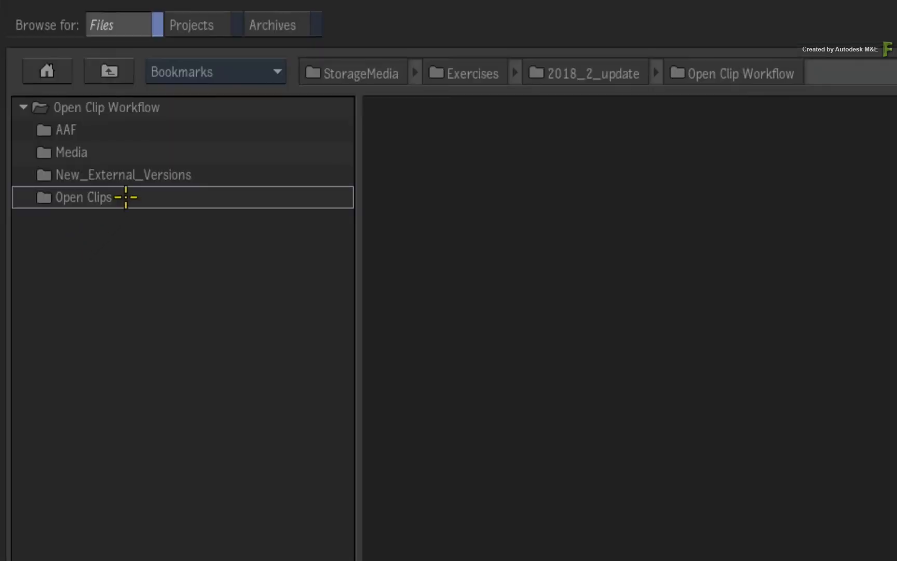
{"action": "double_click", "coordinate": [82, 197]}
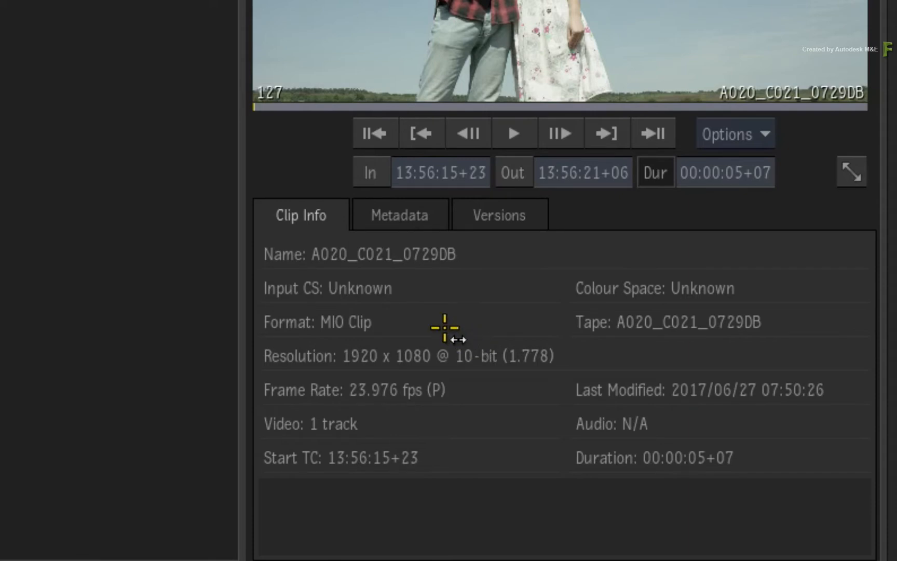
{"action": "mouse_move", "coordinate": [491, 238]}
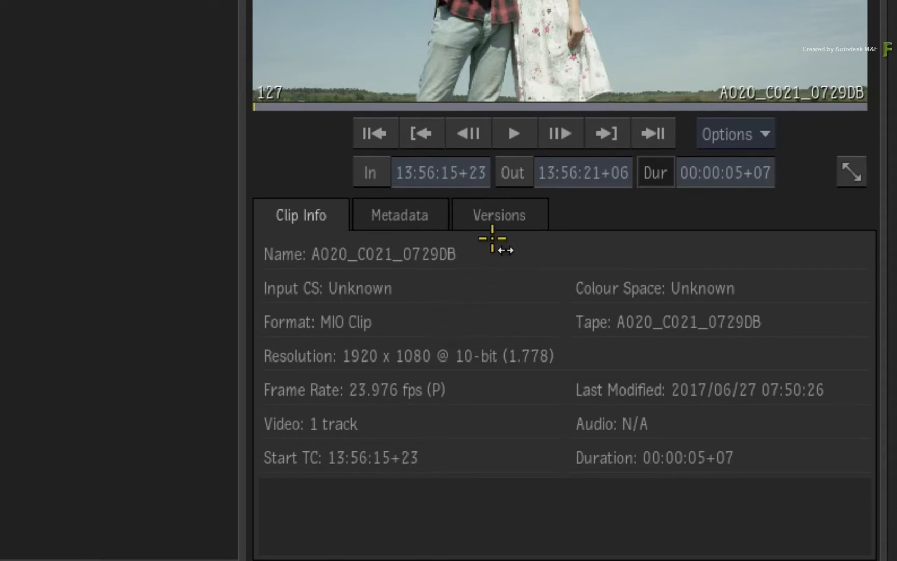
{"action": "left_click", "coordinate": [498, 215]}
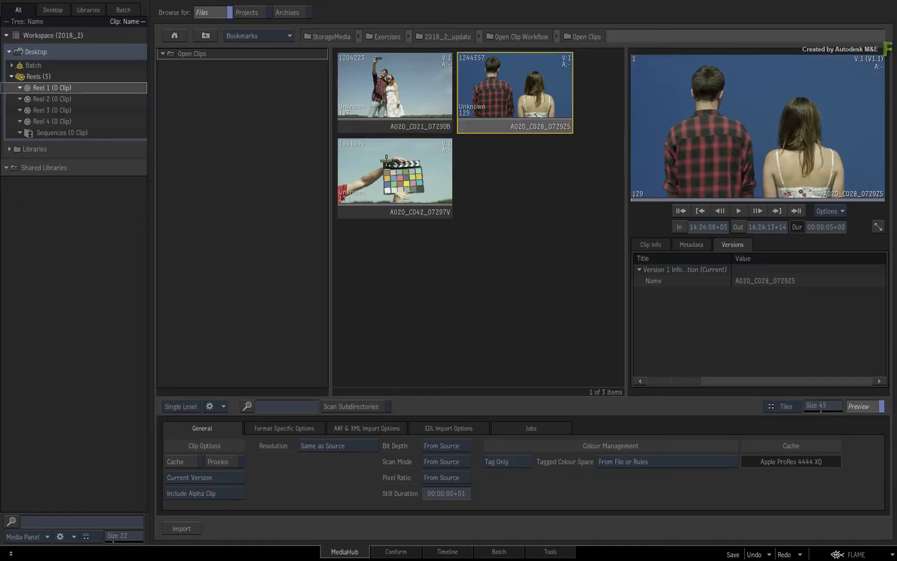
{"action": "left_click", "coordinate": [394, 176]}
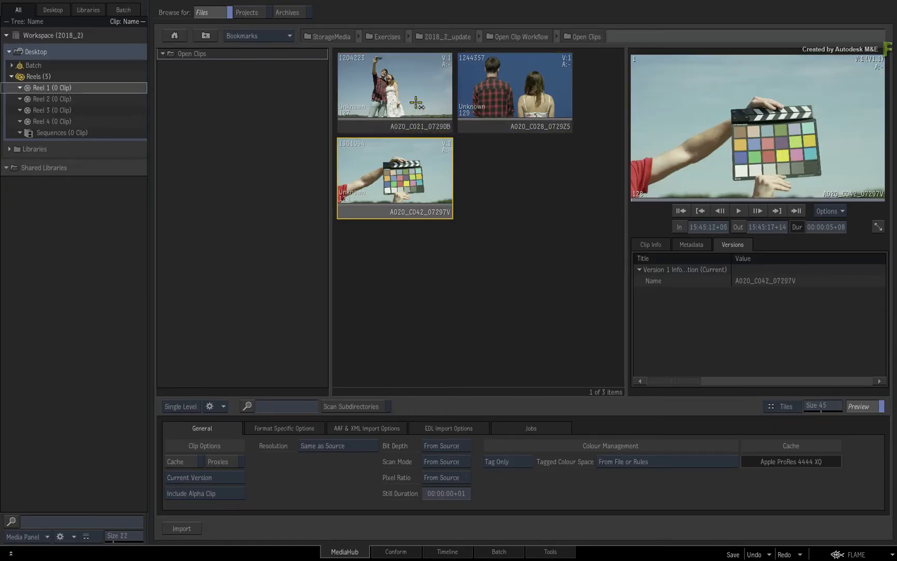
{"action": "left_click", "coordinate": [394, 91]}
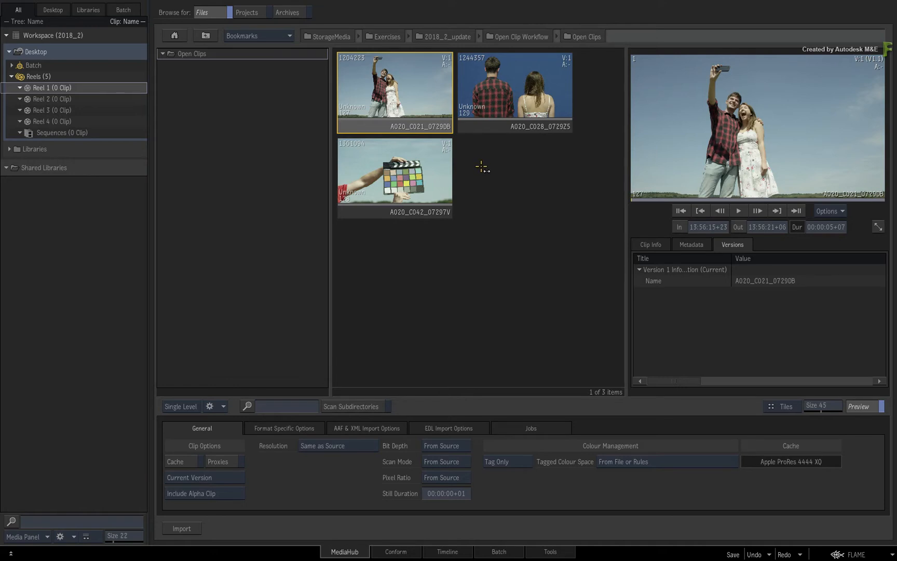
{"action": "left_click", "coordinate": [393, 176]}
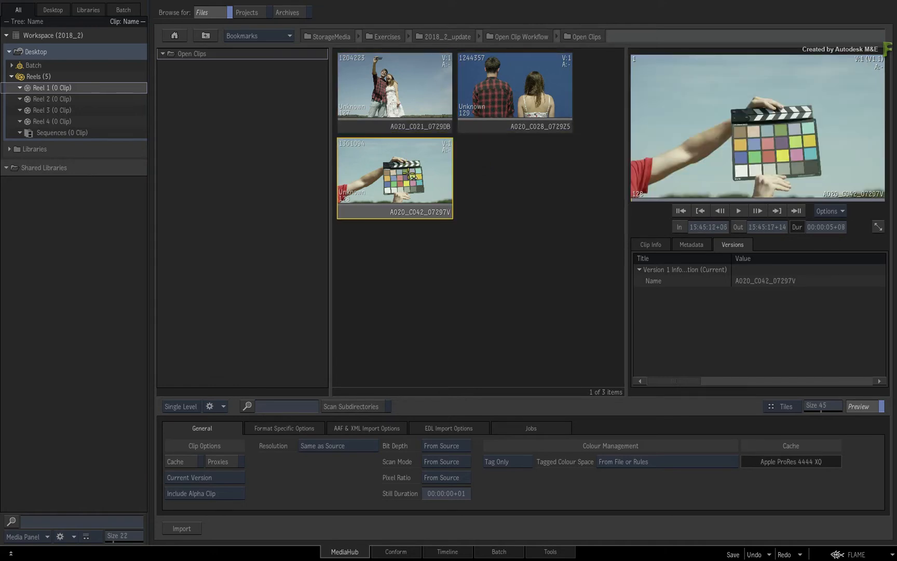
{"action": "left_click", "coordinate": [514, 91]}
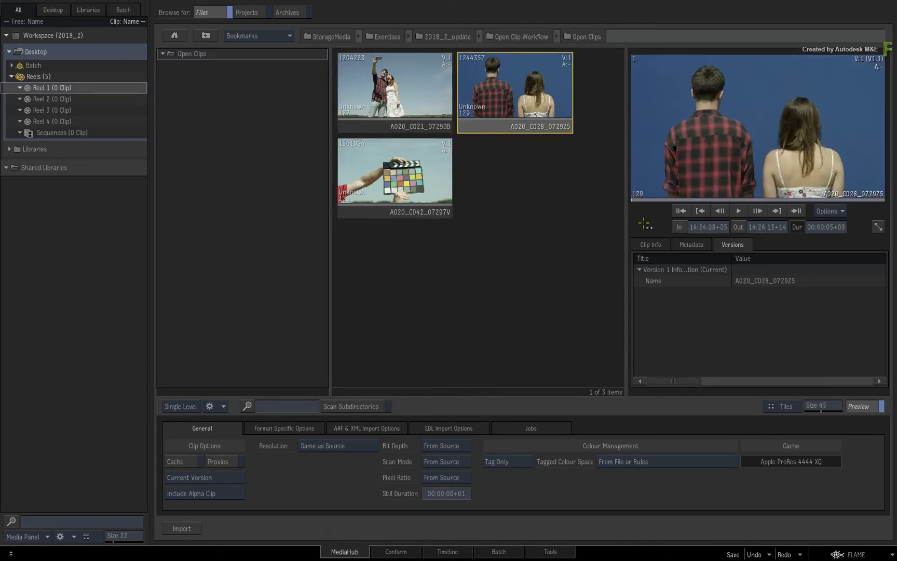
{"action": "left_click", "coordinate": [691, 244]}
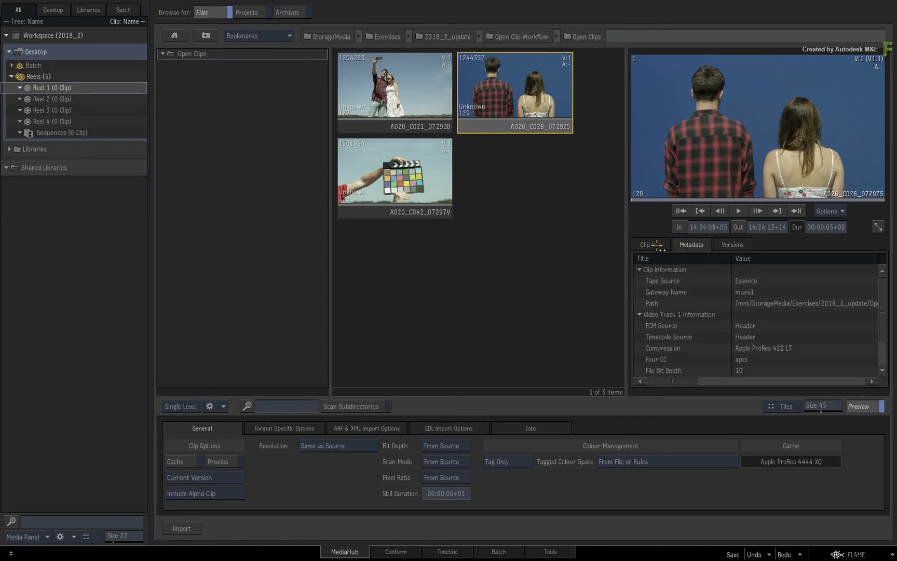
{"action": "left_click", "coordinate": [649, 244]}
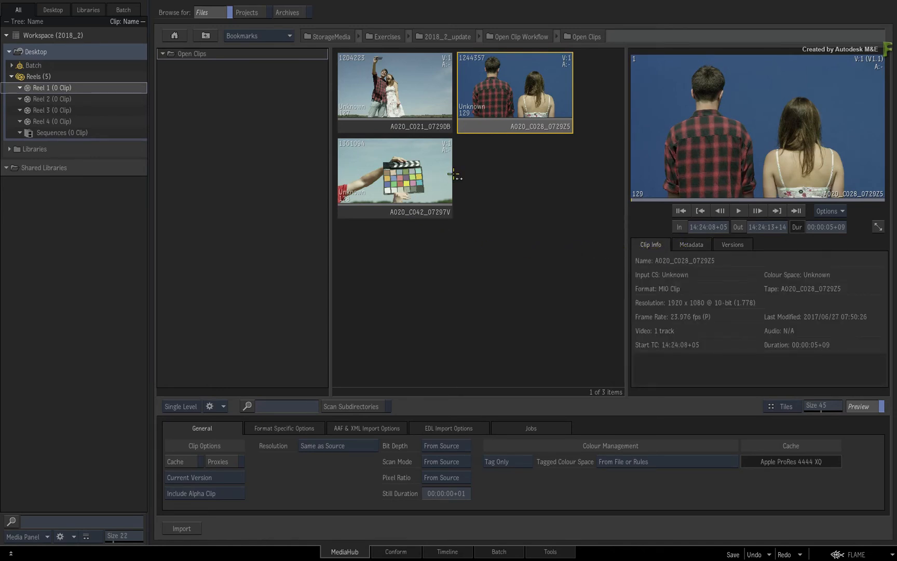
{"action": "mouse_move", "coordinate": [485, 173]}
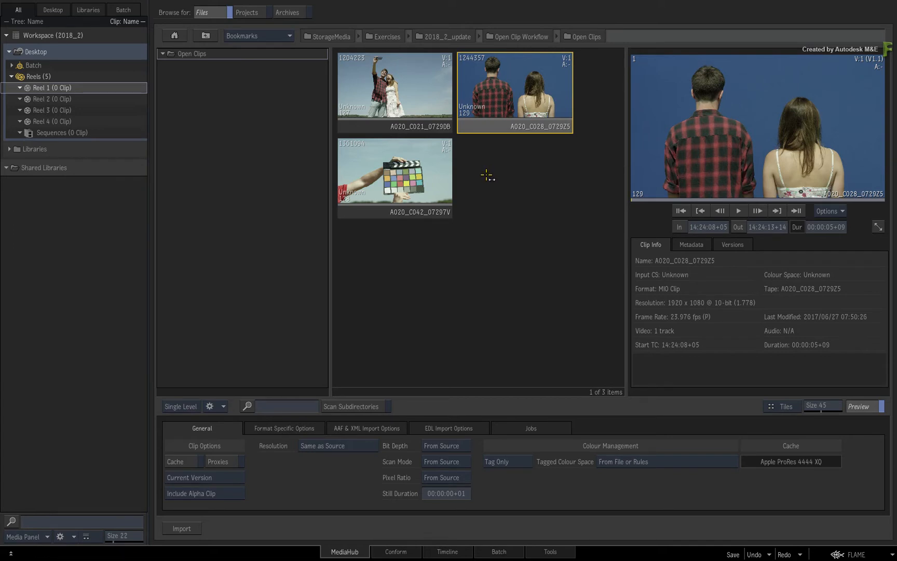
{"action": "mouse_move", "coordinate": [447, 247]}
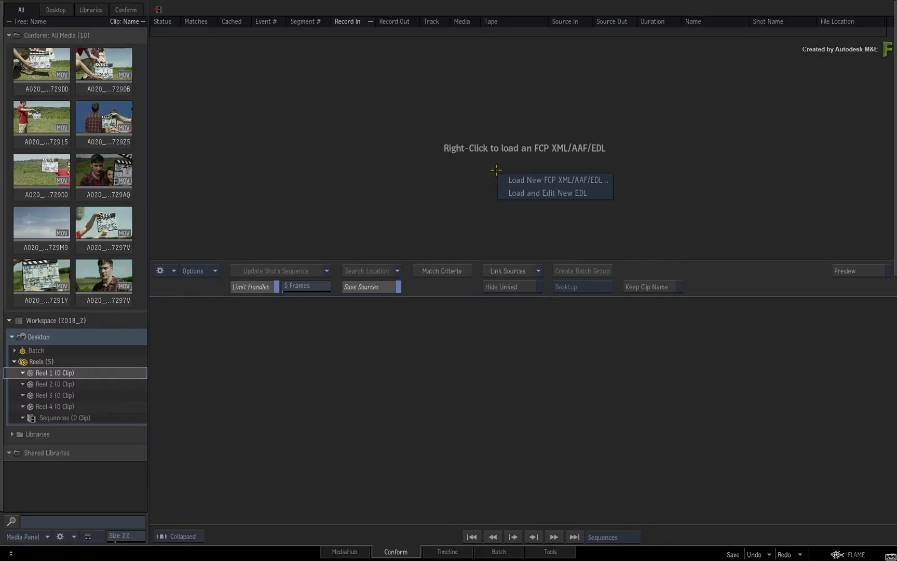
Step: Load OC_example_conform.aaf from the AAF folder as a new sequence in Conform
{"action": "left_click", "coordinate": [557, 179]}
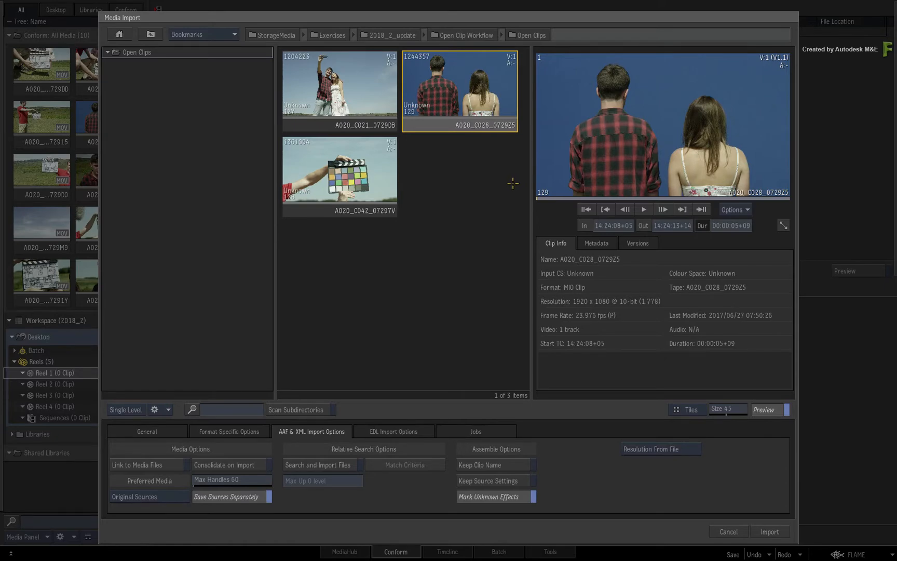
{"action": "mouse_move", "coordinate": [483, 217]}
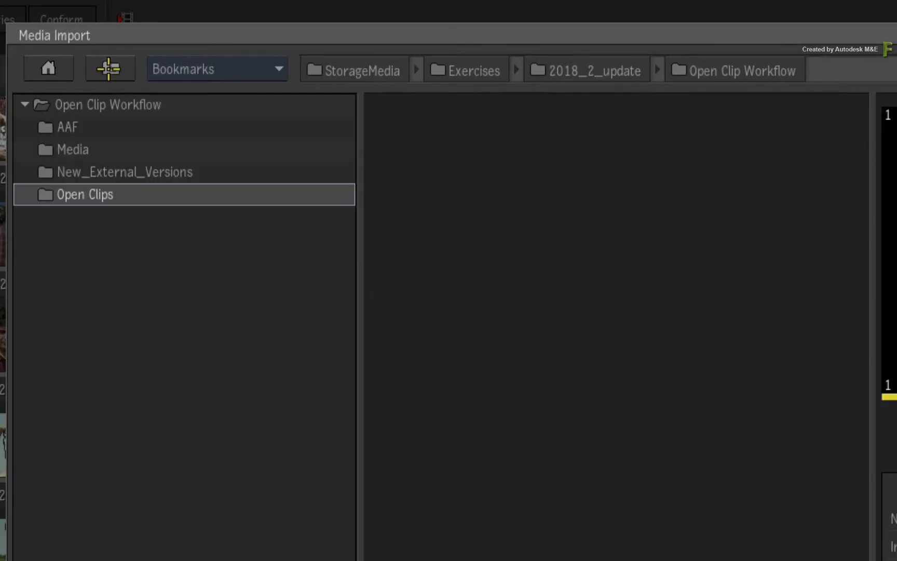
{"action": "double_click", "coordinate": [66, 126]}
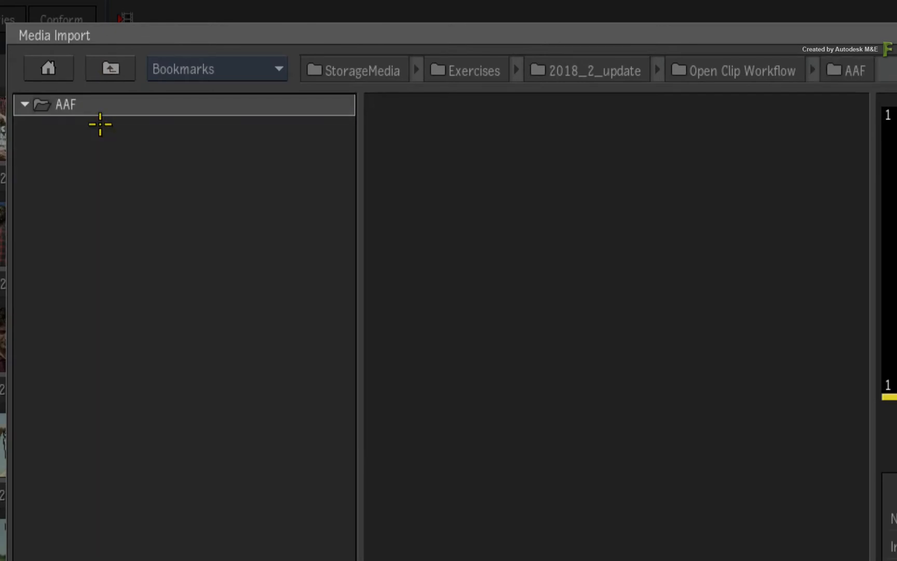
{"action": "left_click", "coordinate": [40, 104]}
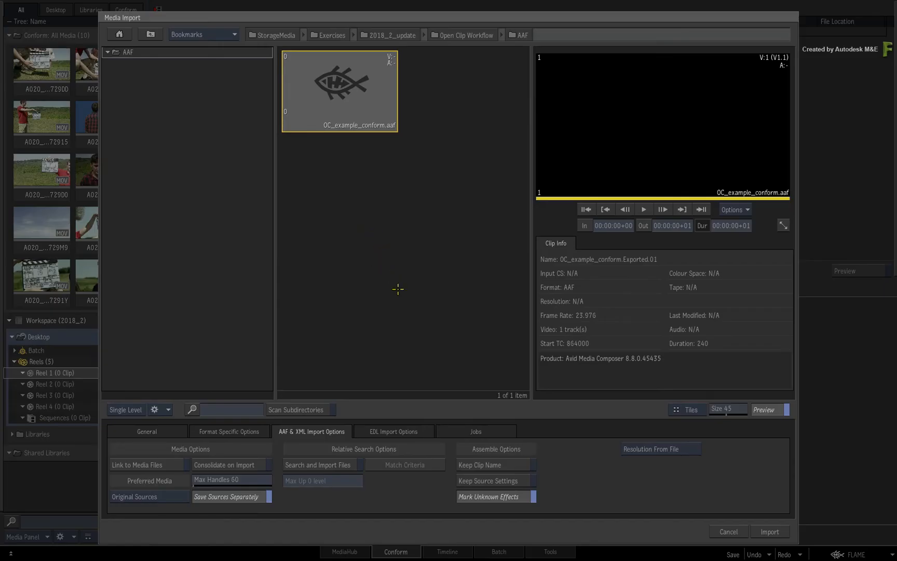
{"action": "left_click", "coordinate": [770, 531]}
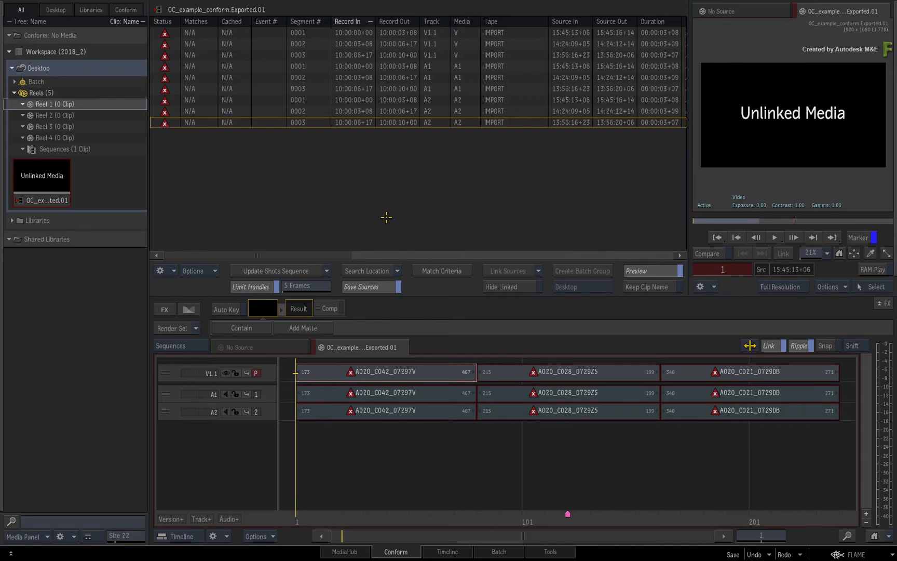
{"action": "mouse_move", "coordinate": [384, 218]}
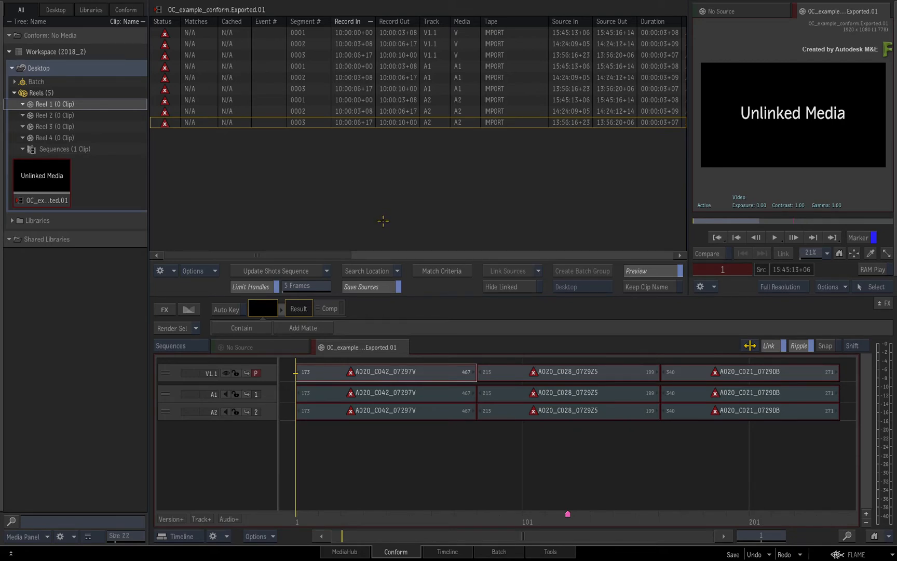
{"action": "mouse_move", "coordinate": [379, 223]}
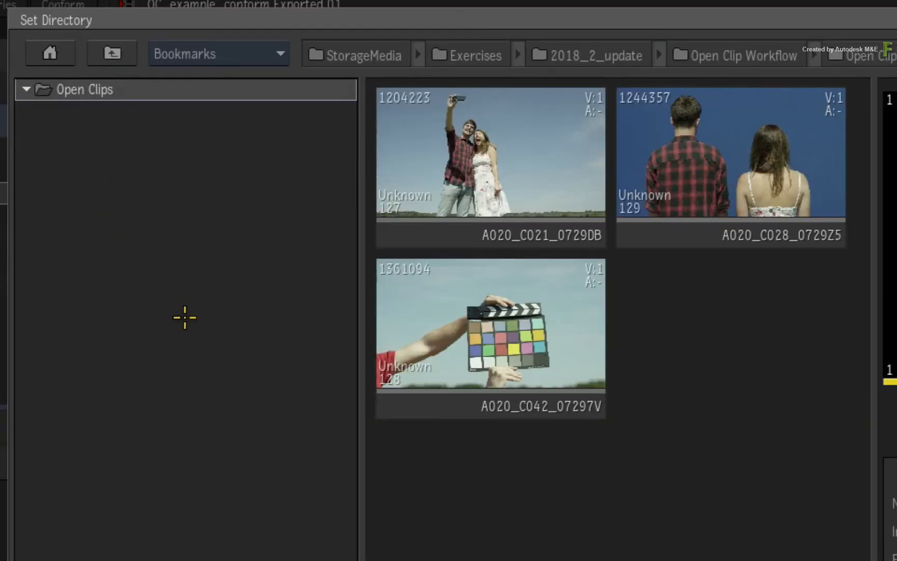
{"action": "mouse_move", "coordinate": [207, 356]}
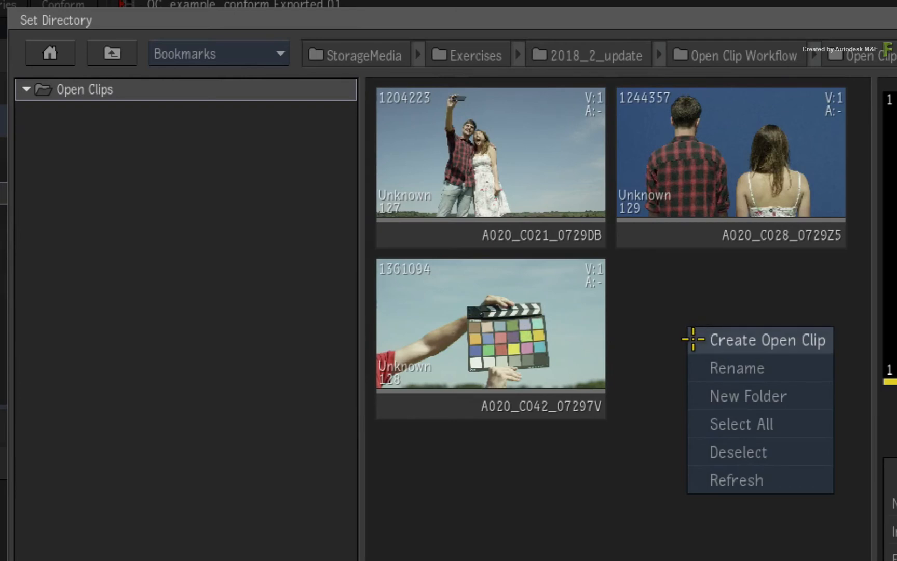
{"action": "mouse_move", "coordinate": [698, 339]}
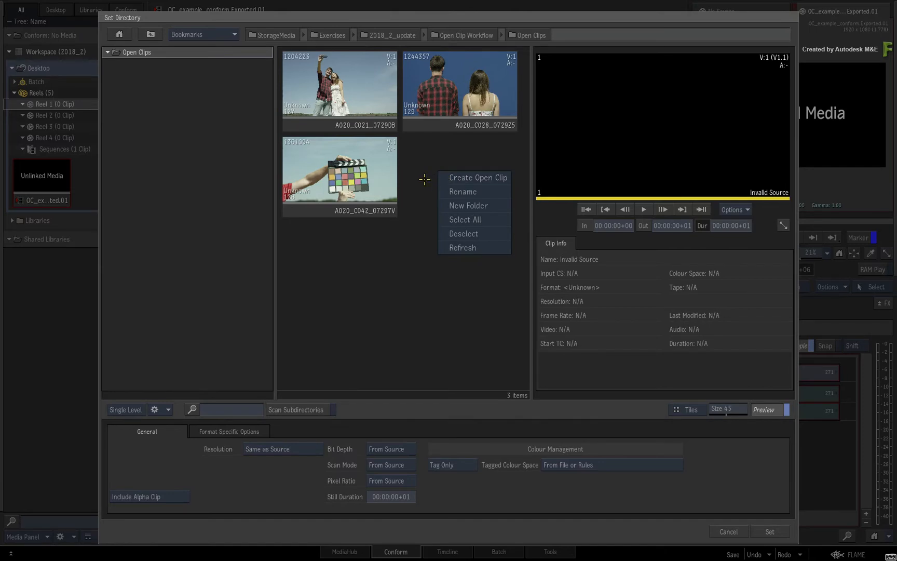
Step: Set the Open Clips folder as the source search directory, dismissing the folder options menu
{"action": "left_click", "coordinate": [430, 189]}
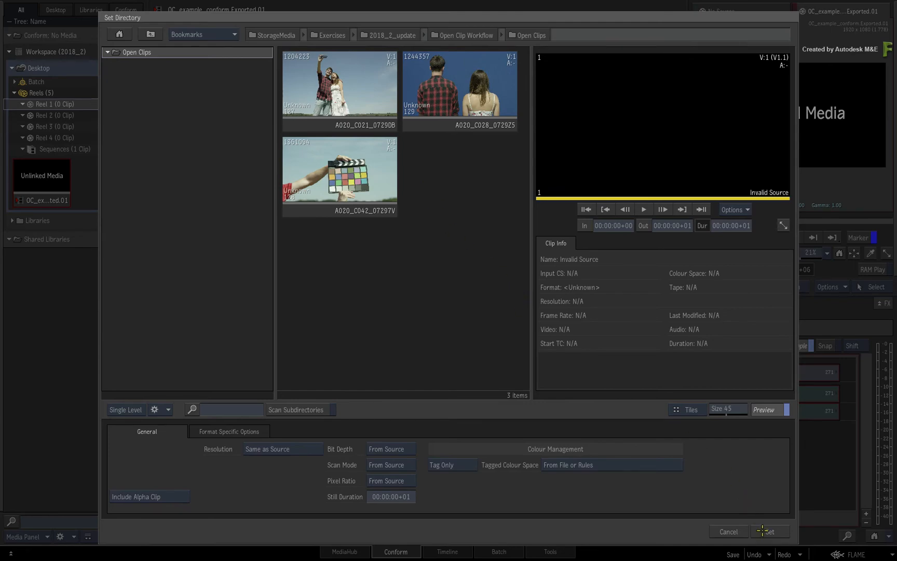
{"action": "left_click", "coordinate": [769, 531]}
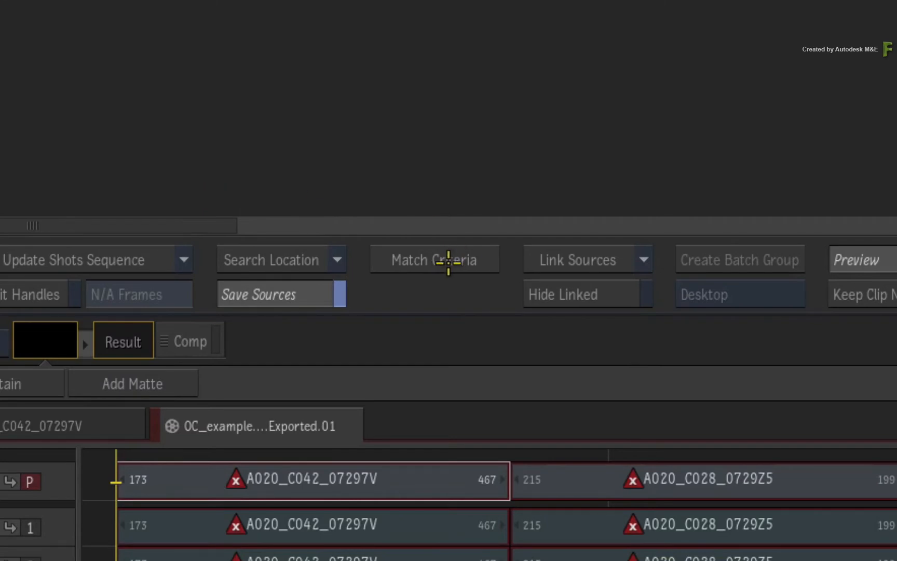
Step: Set Match Criteria to drop Tape and match by File Name, then apply
{"action": "left_click", "coordinate": [434, 260]}
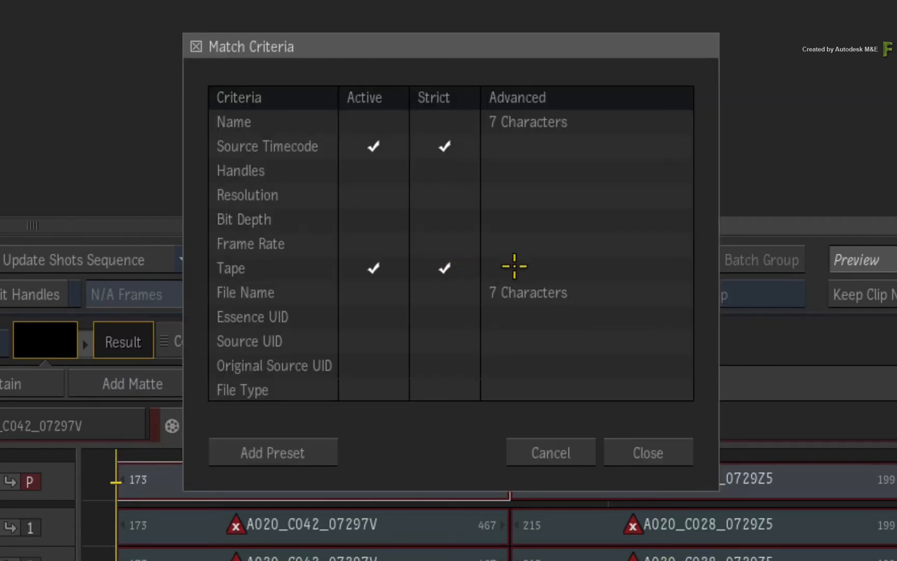
{"action": "left_click", "coordinate": [373, 267]}
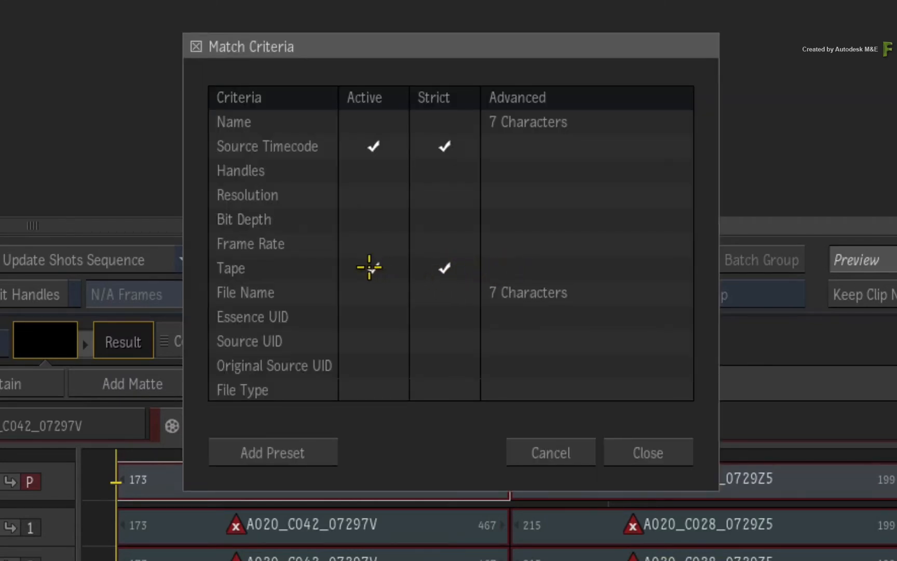
{"action": "left_click", "coordinate": [372, 293]}
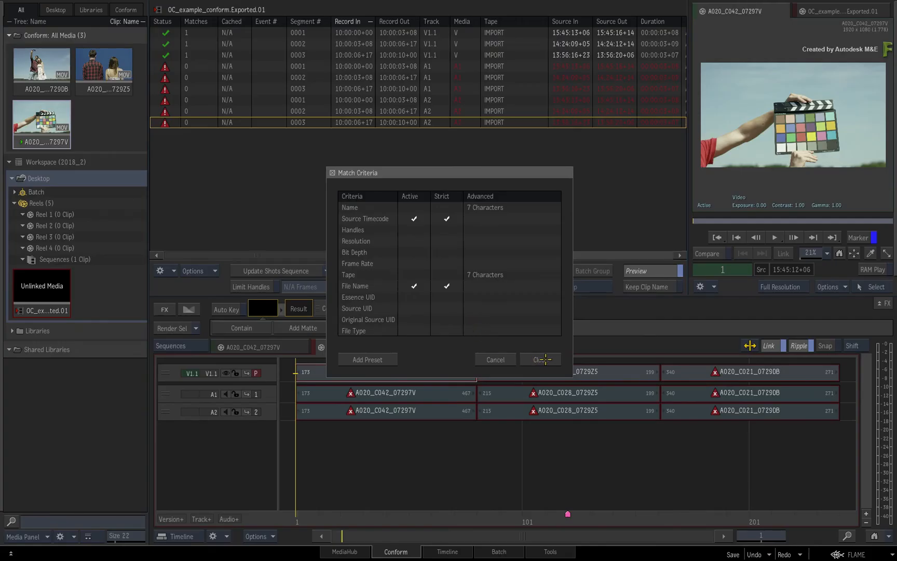
{"action": "left_click", "coordinate": [539, 359]}
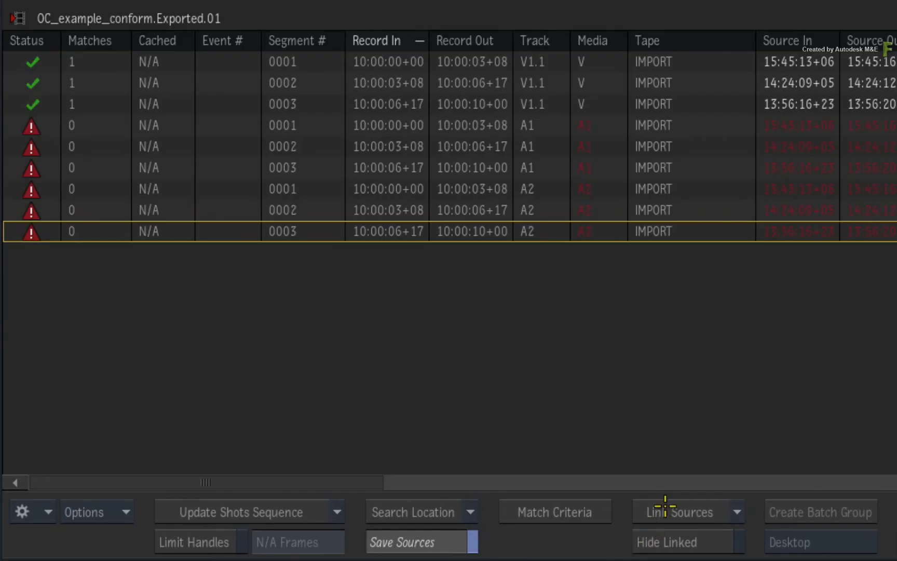
Step: Link Sources so the three video segments connect to their Open Clips
{"action": "left_click", "coordinate": [680, 512]}
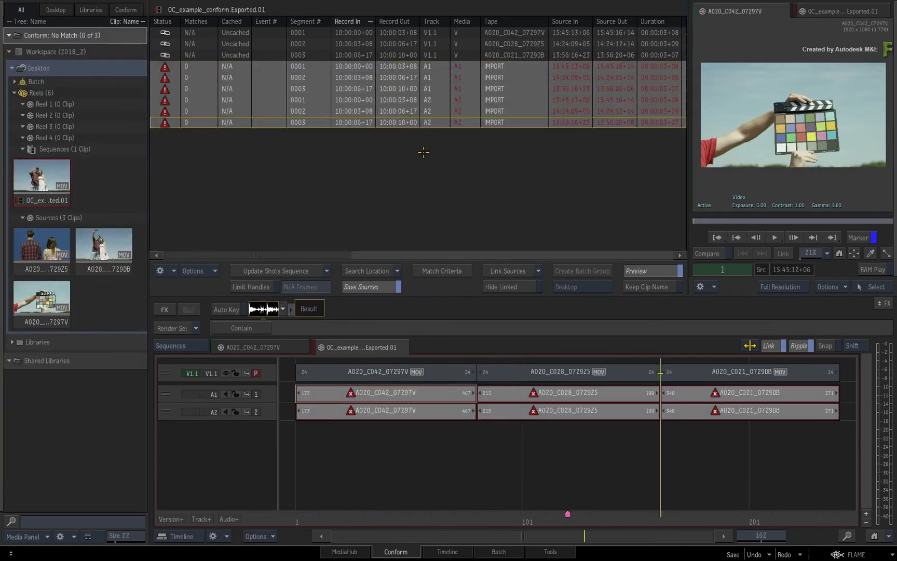
{"action": "mouse_move", "coordinate": [430, 162]}
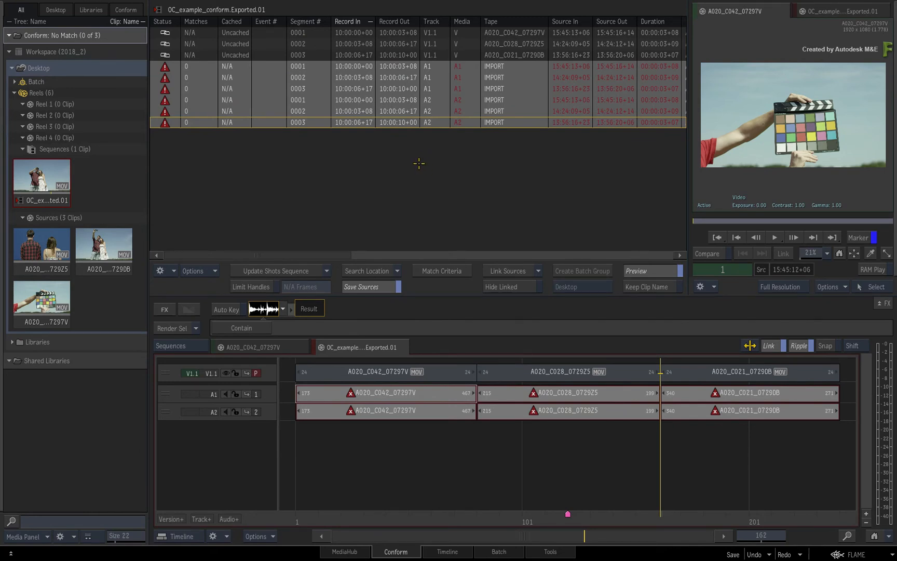
{"action": "mouse_move", "coordinate": [424, 163]}
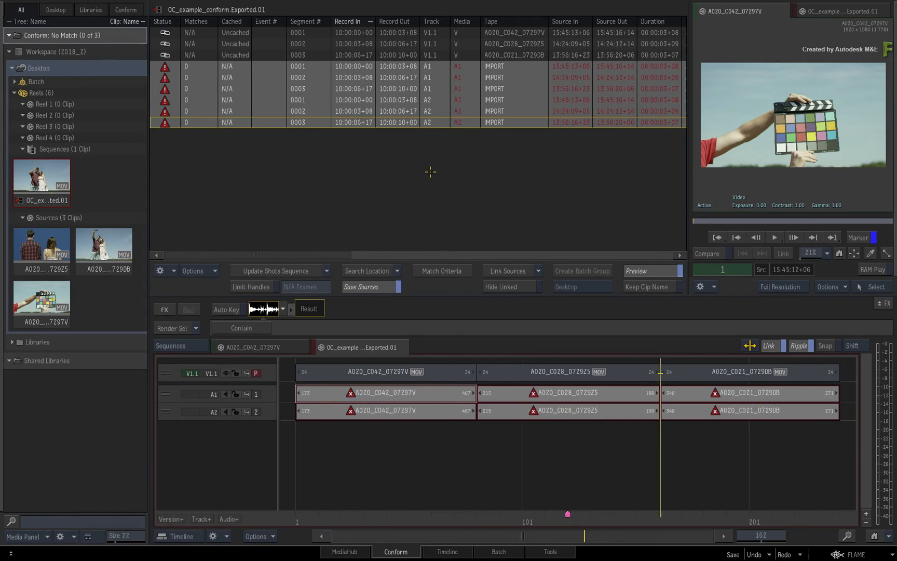
{"action": "mouse_move", "coordinate": [405, 183]}
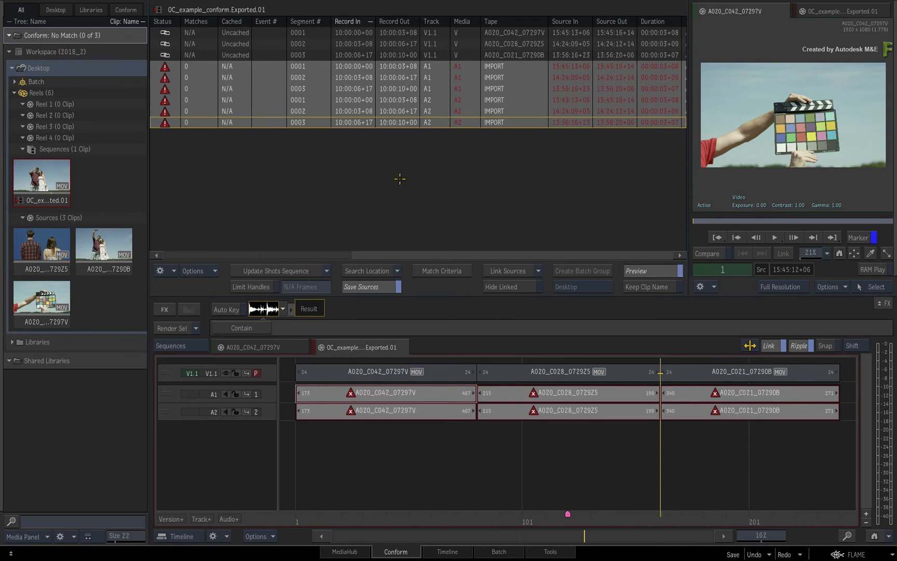
{"action": "mouse_move", "coordinate": [395, 179]}
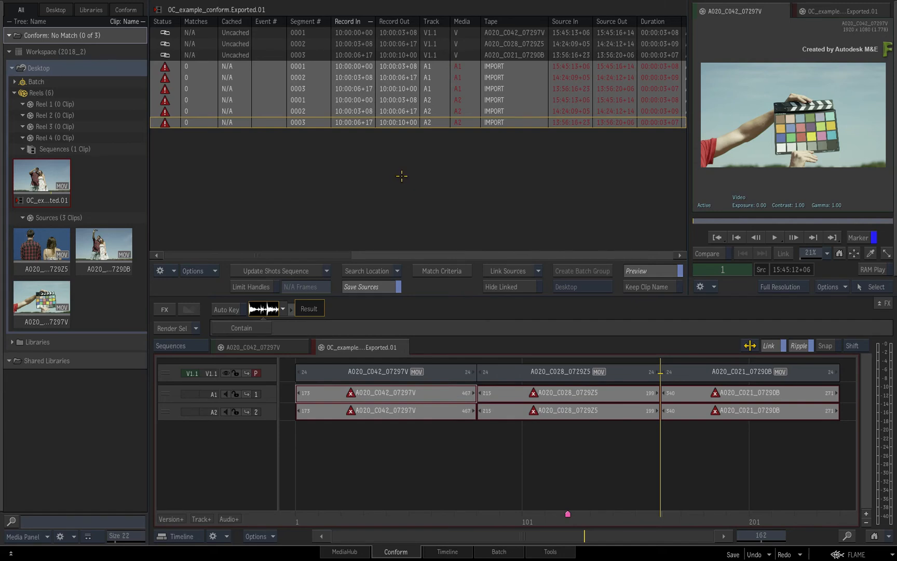
{"action": "mouse_move", "coordinate": [405, 171]}
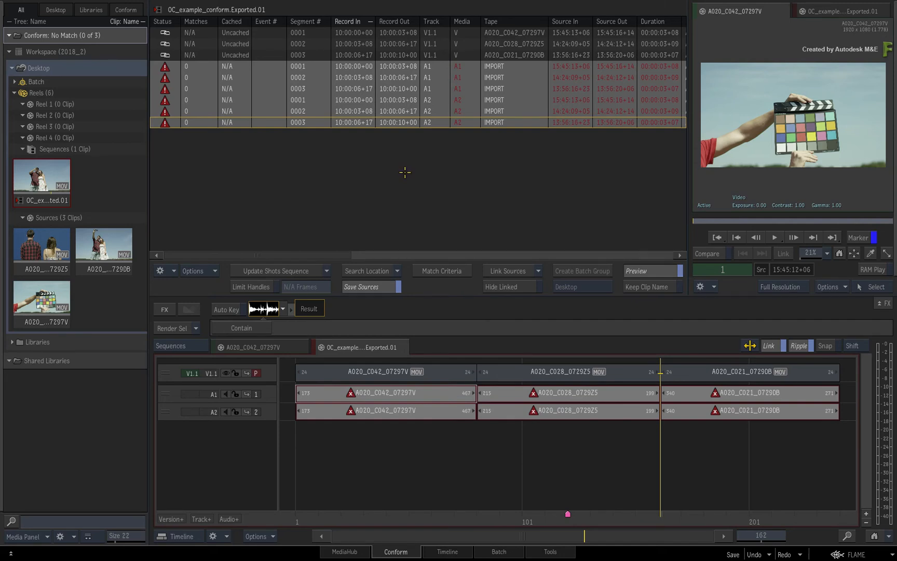
{"action": "mouse_move", "coordinate": [402, 177]}
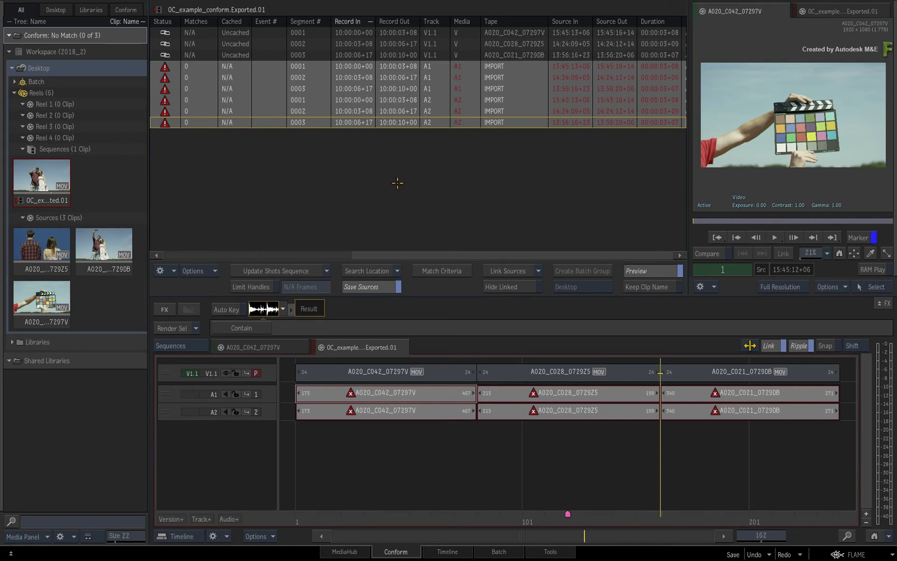
{"action": "mouse_move", "coordinate": [399, 182]}
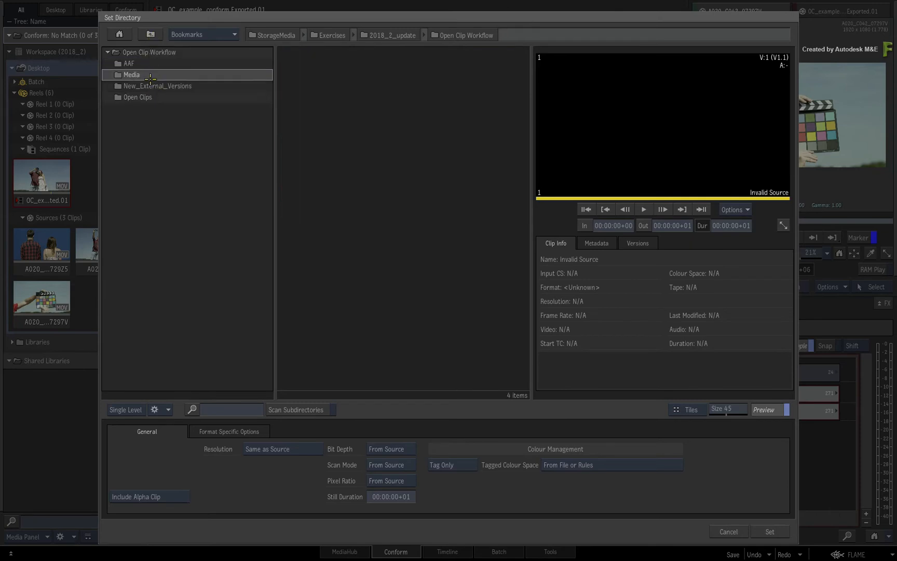
Step: Set the original Media folder in Open Clip Workflow as the conform search location
{"action": "double_click", "coordinate": [131, 75]}
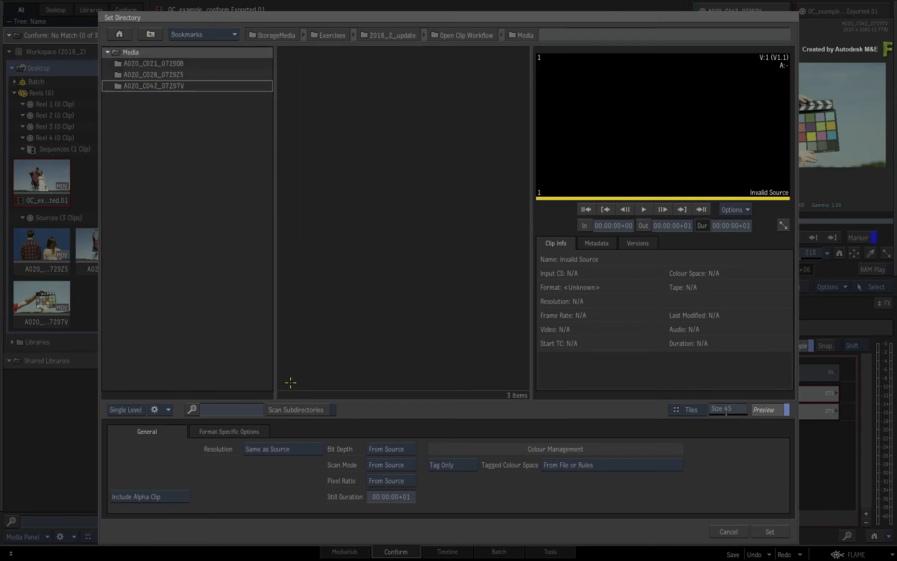
{"action": "mouse_move", "coordinate": [702, 519]}
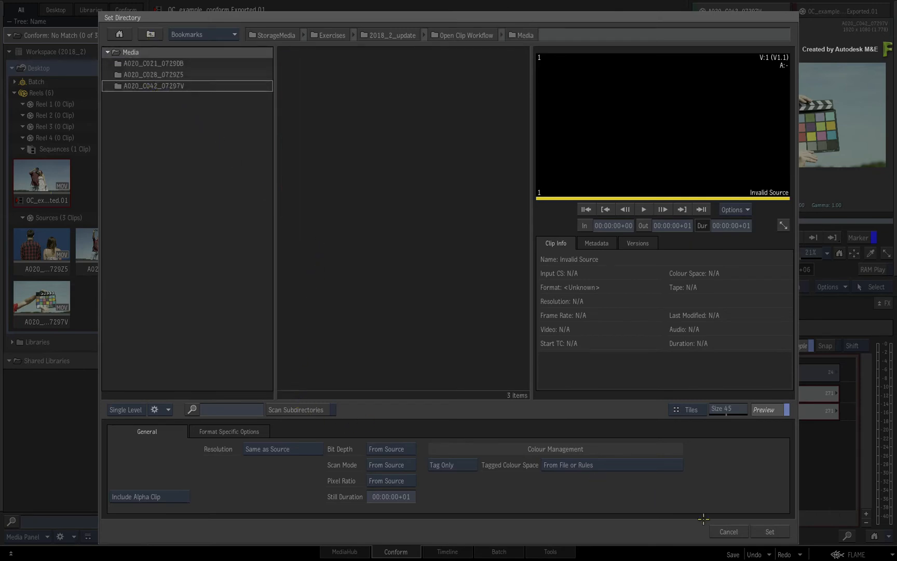
{"action": "left_click", "coordinate": [769, 530]}
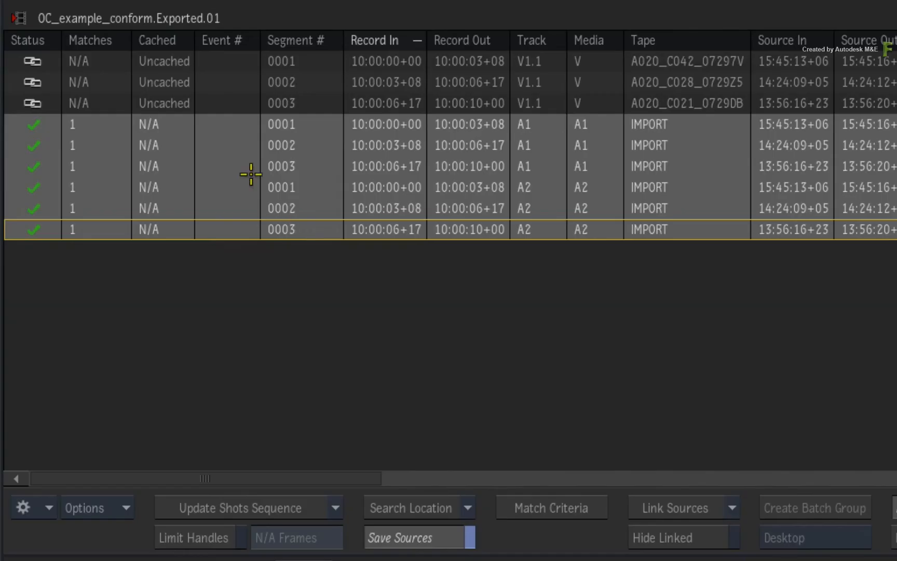
{"action": "mouse_move", "coordinate": [602, 382]}
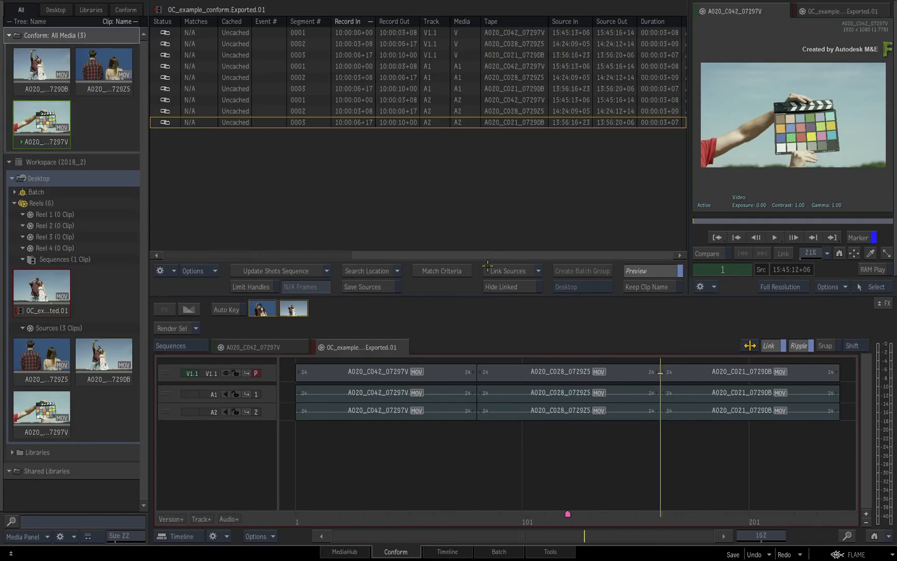
Step: Switch to the Timeline view to see the fully linked conformed sequence
{"action": "left_click", "coordinate": [447, 551]}
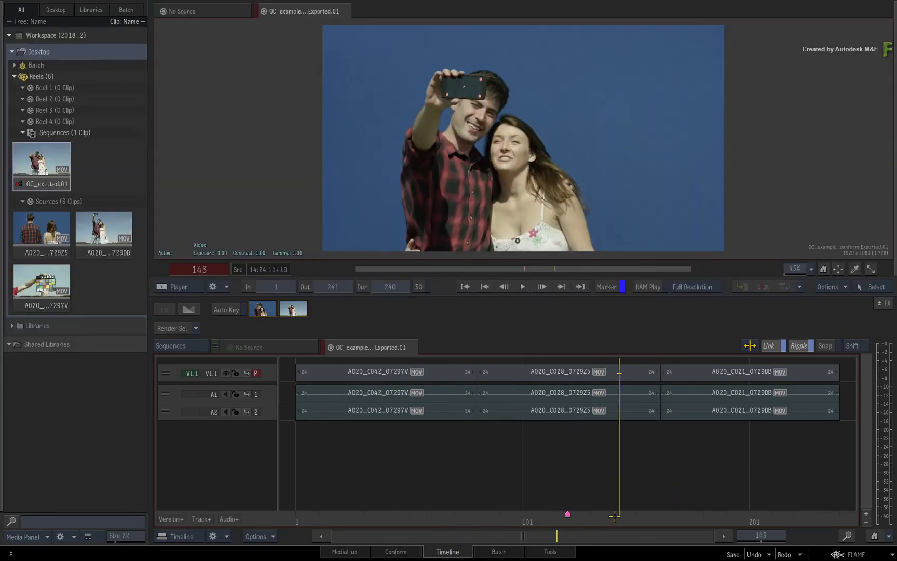
Step: Scrub through the sequence and select the second V1.1 segment, A020_C028_0729Z5
{"action": "left_click_drag", "start_coordinate": [616, 515], "coordinate": [697, 511]}
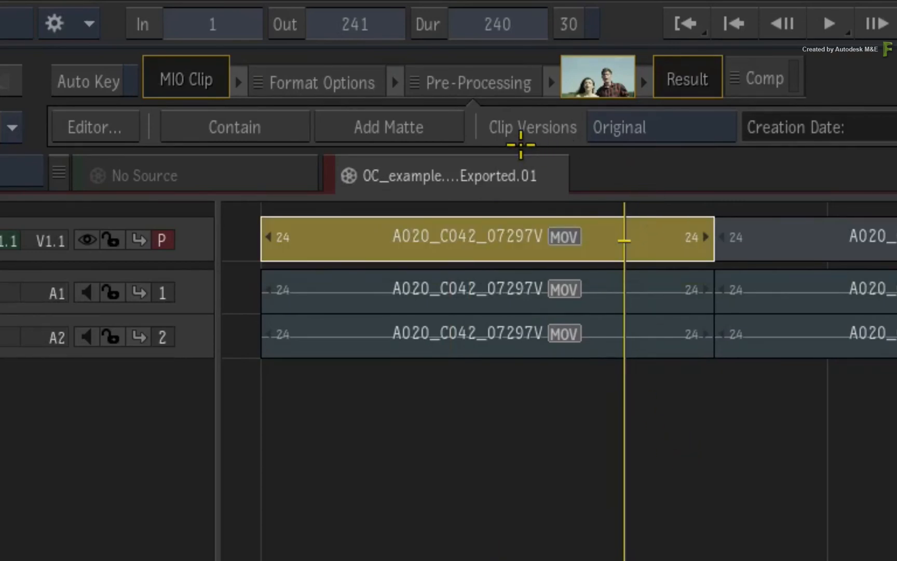
{"action": "mouse_move", "coordinate": [712, 162]}
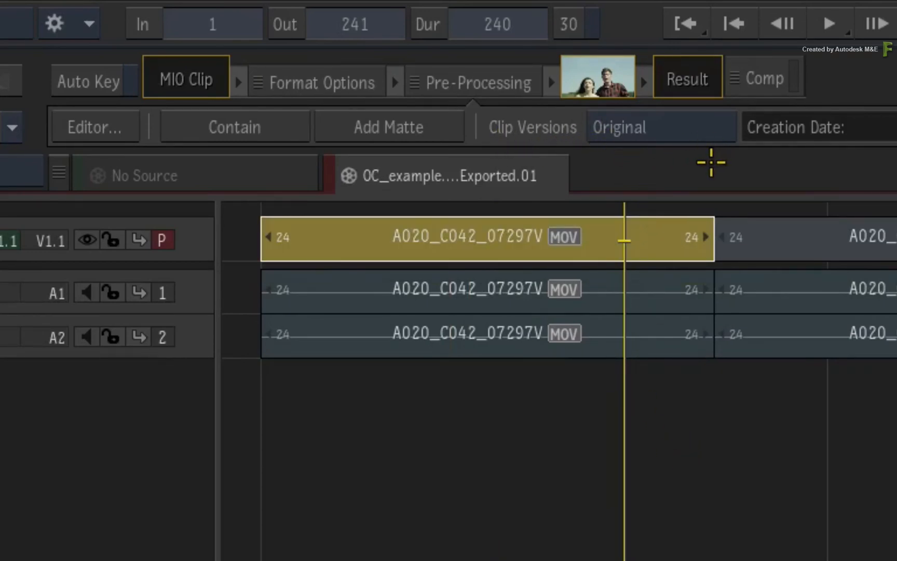
{"action": "mouse_move", "coordinate": [690, 126]}
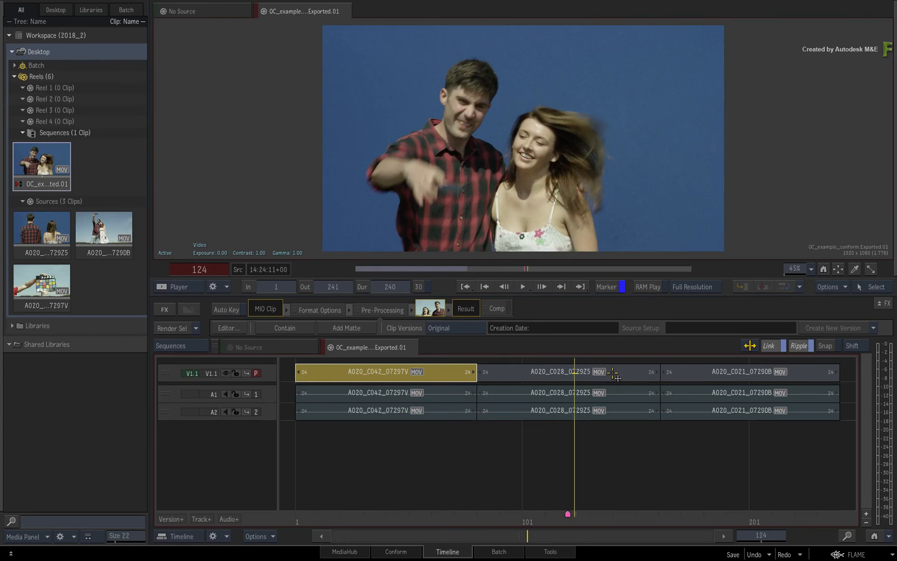
{"action": "left_click", "coordinate": [568, 372]}
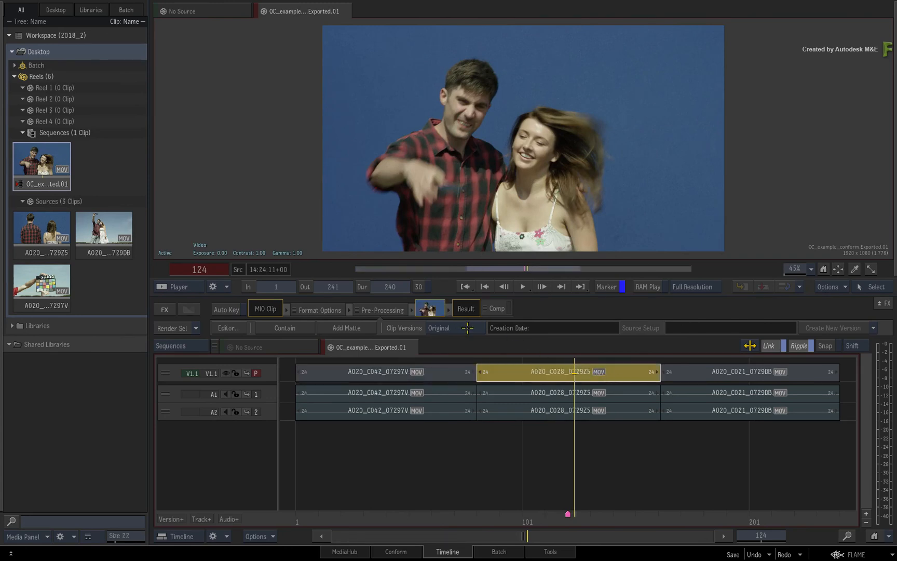